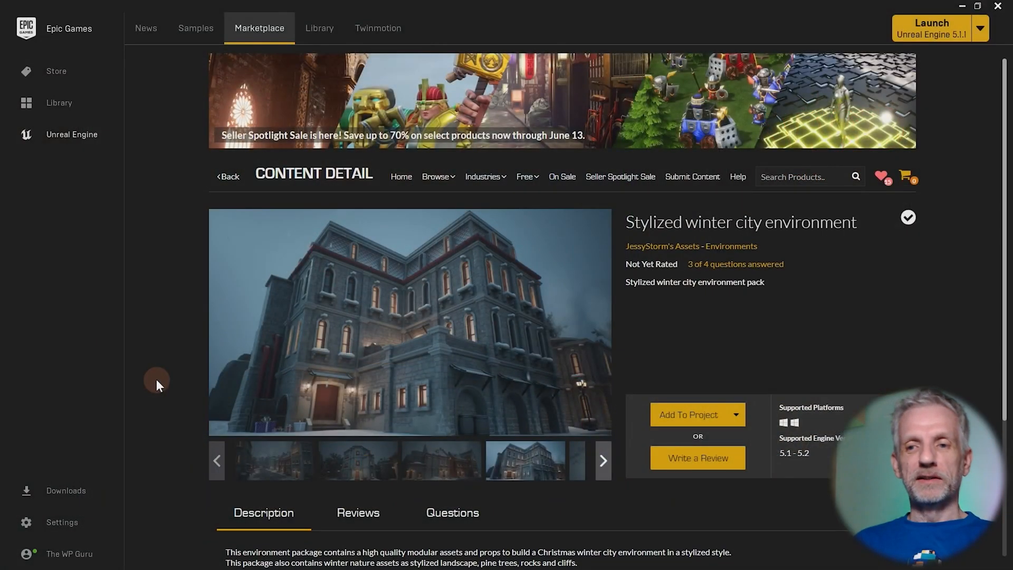
{"action": "mouse_move", "coordinate": [809, 298]}
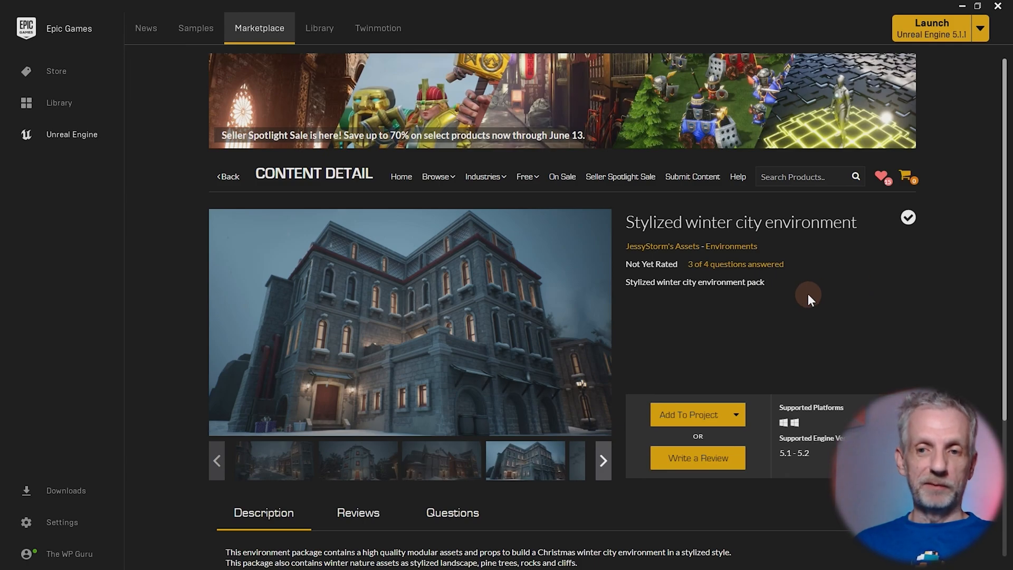
{"action": "mouse_move", "coordinate": [455, 460]}
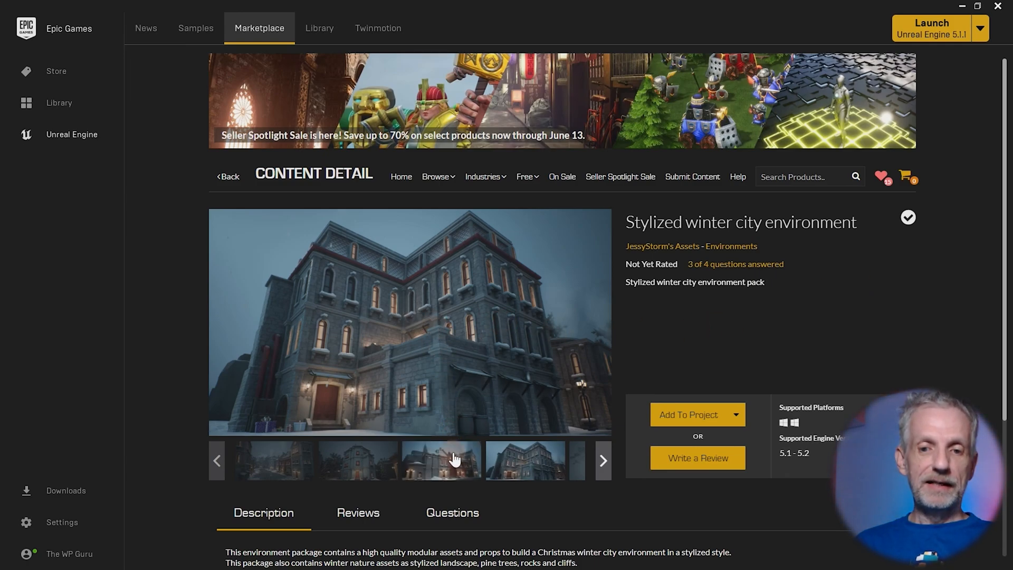
Browse two more gallery thumbnails of the Stylized winter city environment pack.
{"action": "left_click", "coordinate": [358, 460]}
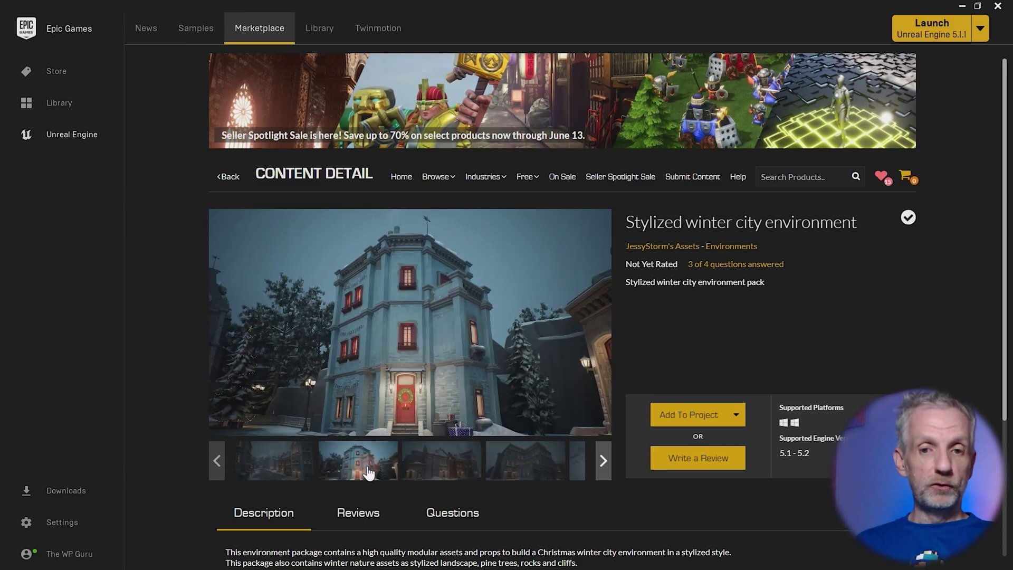
{"action": "left_click", "coordinate": [273, 460]}
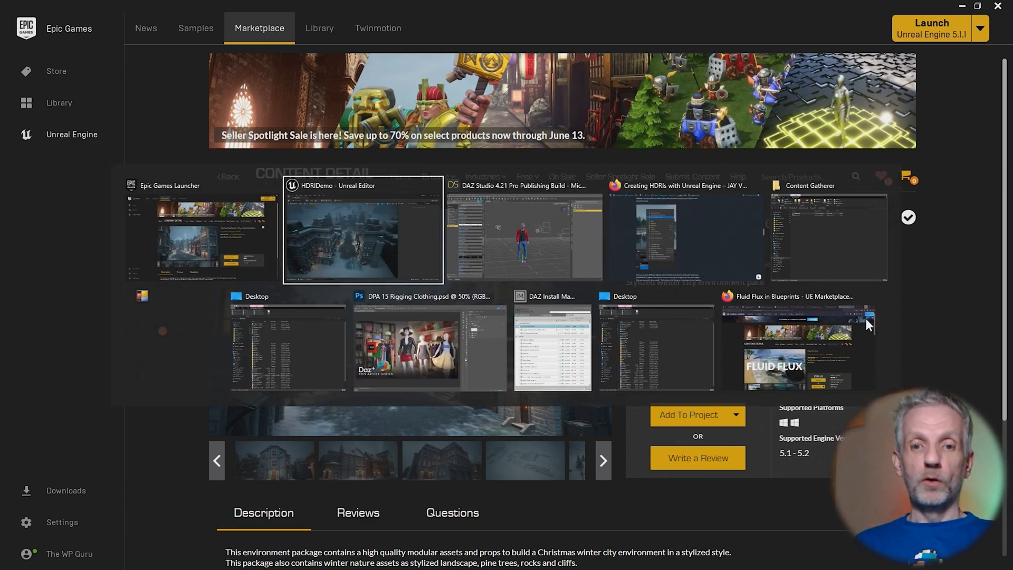
Switch to the HDRIDemo - Unreal Editor window showing the winter city level.
{"action": "left_click", "coordinate": [362, 228]}
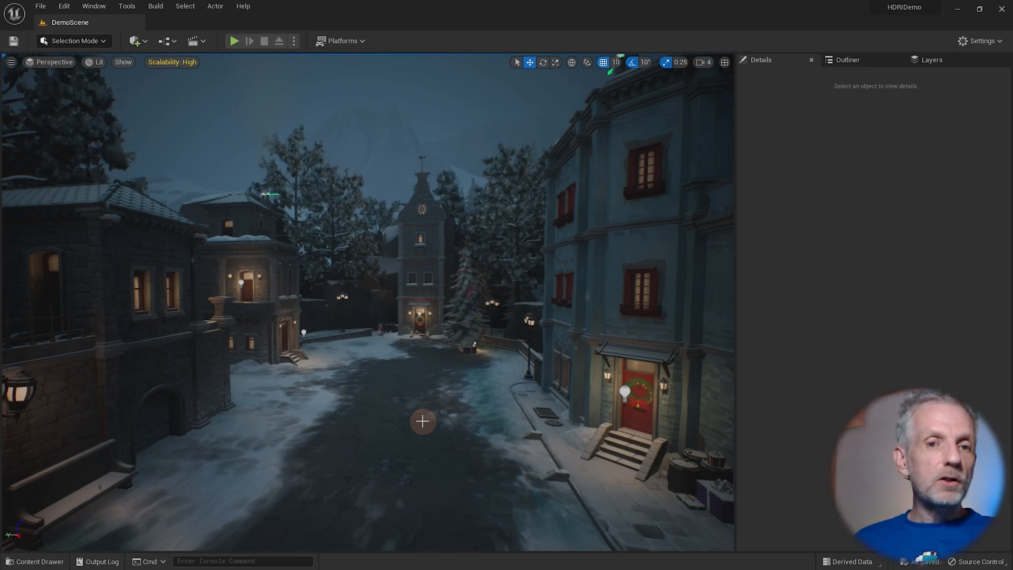
{"action": "mouse_move", "coordinate": [136, 41]}
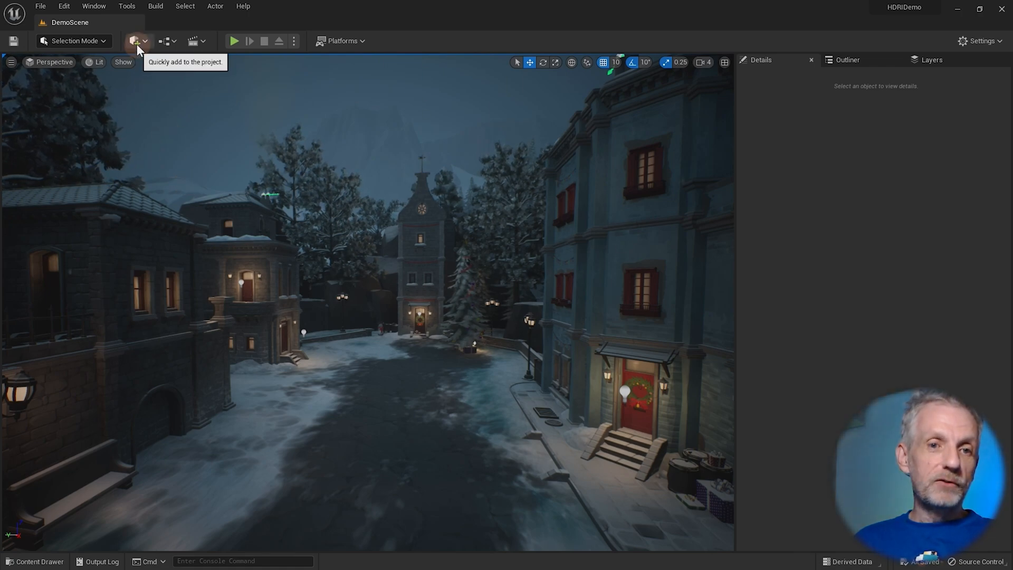
Place a Scene Capture Cube actor in the level via the Quick Add All Classes search for 'cube'.
{"action": "left_click", "coordinate": [136, 41]}
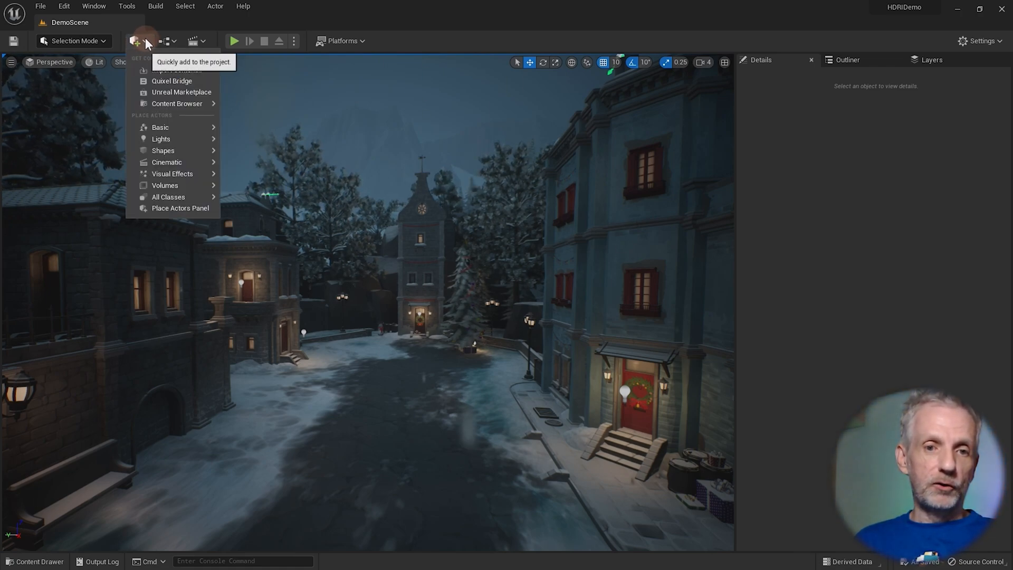
{"action": "left_click", "coordinate": [168, 196]}
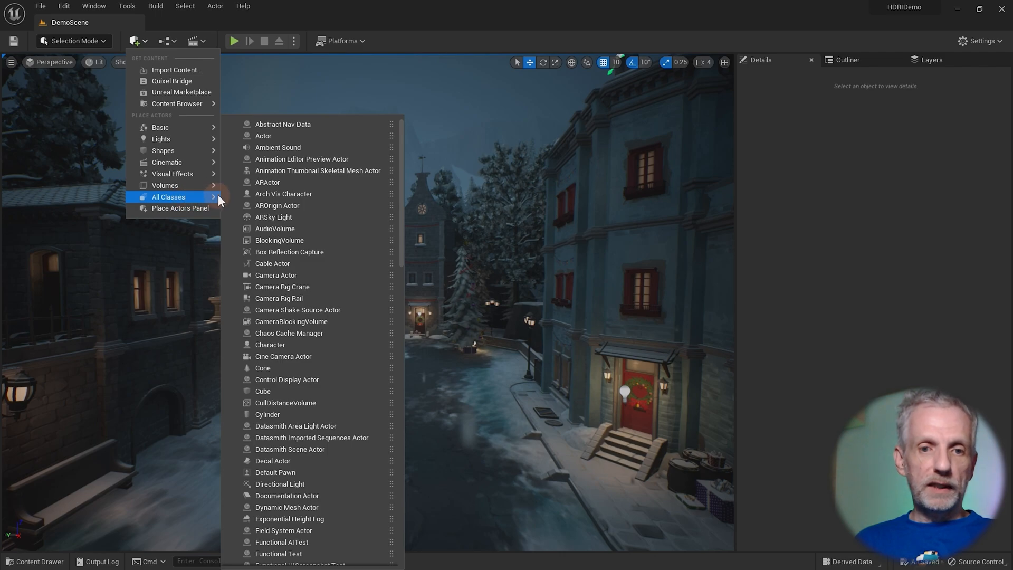
{"action": "type", "text": "cube"}
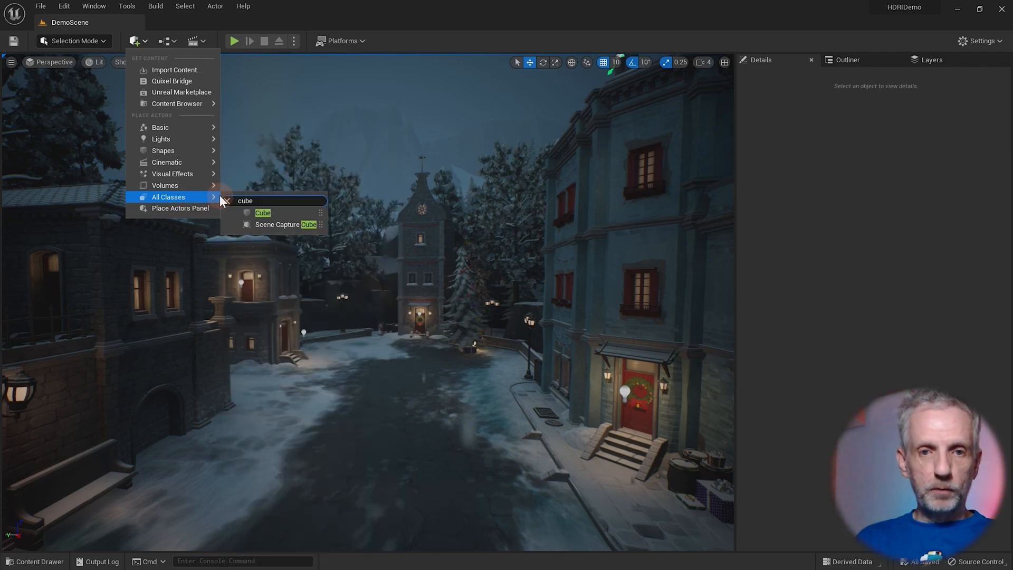
{"action": "mouse_move", "coordinate": [283, 224]}
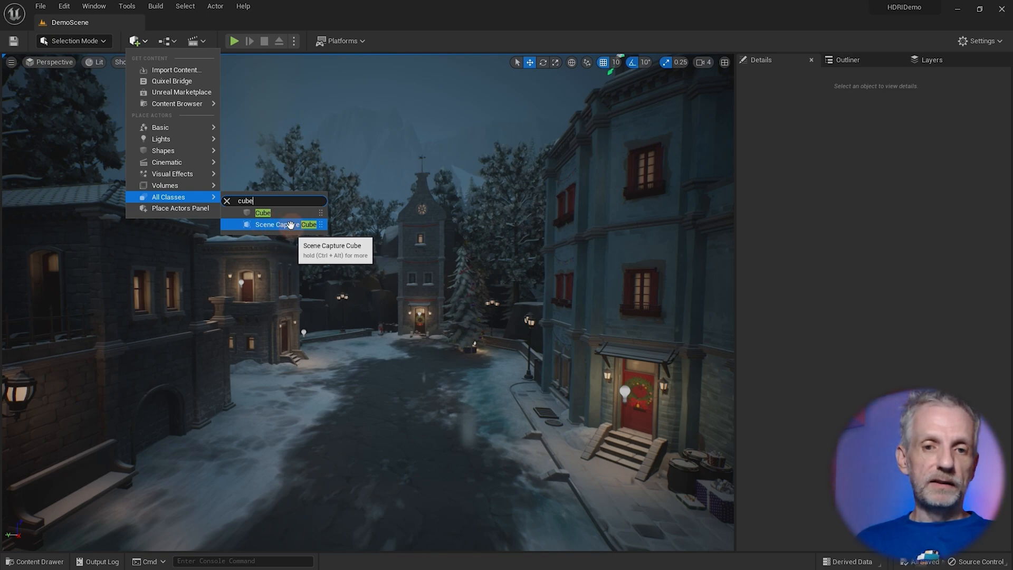
{"action": "left_click", "coordinate": [278, 223]}
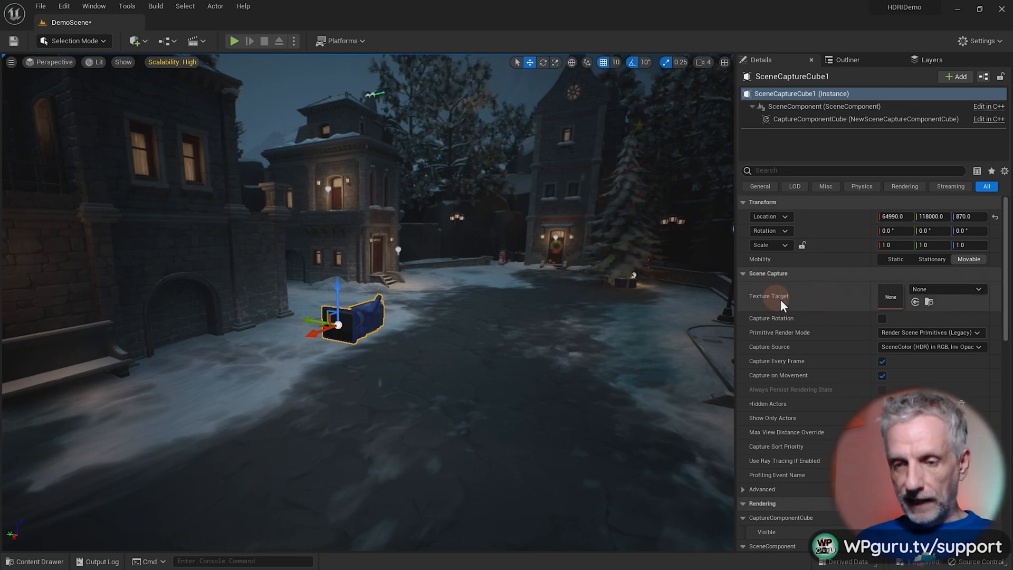
{"action": "mouse_move", "coordinate": [789, 59]}
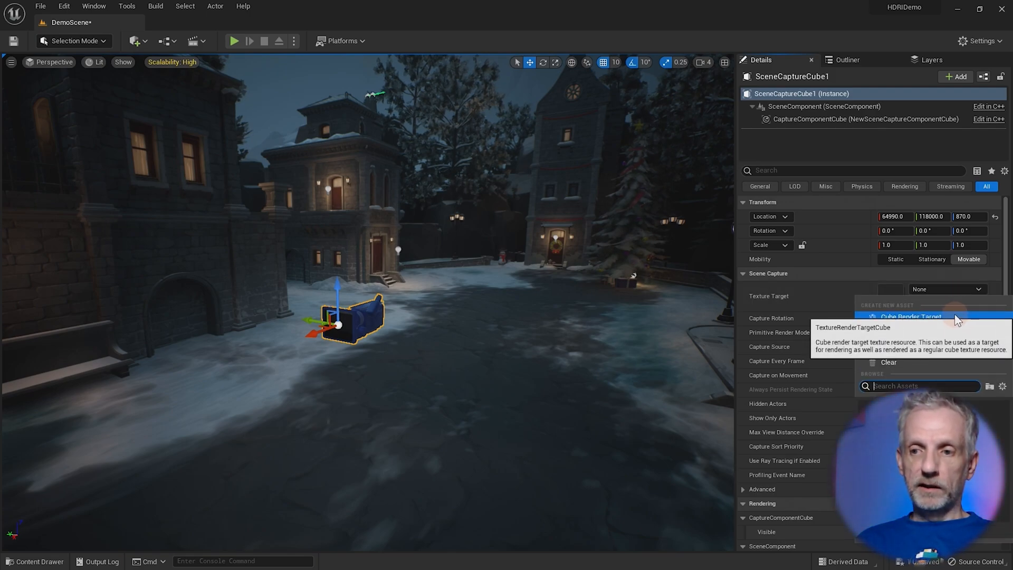
Create a new cube render target named HDRI_Cam in Content as the capture's texture target.
{"action": "left_click", "coordinate": [913, 316]}
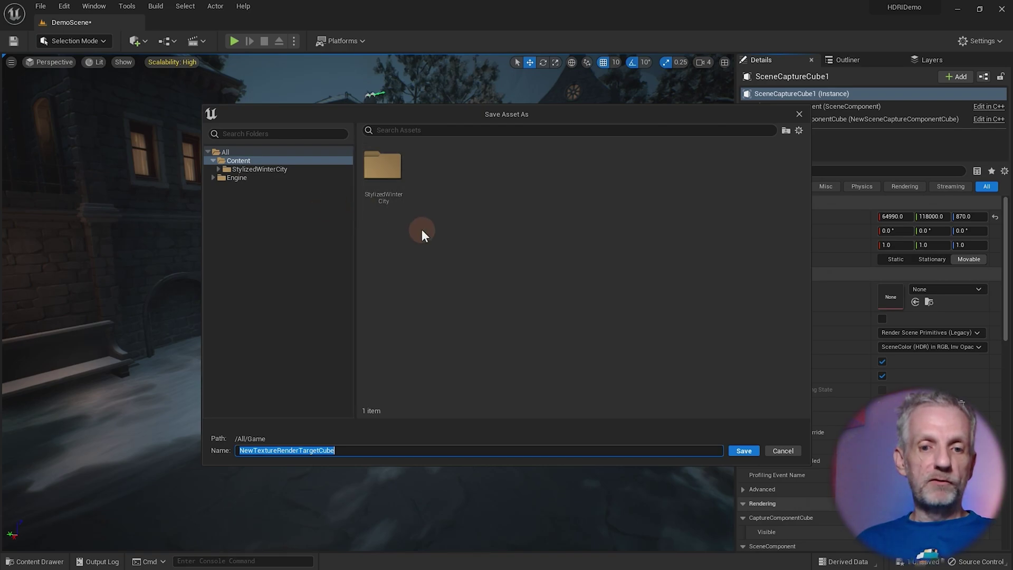
{"action": "mouse_move", "coordinate": [278, 164]}
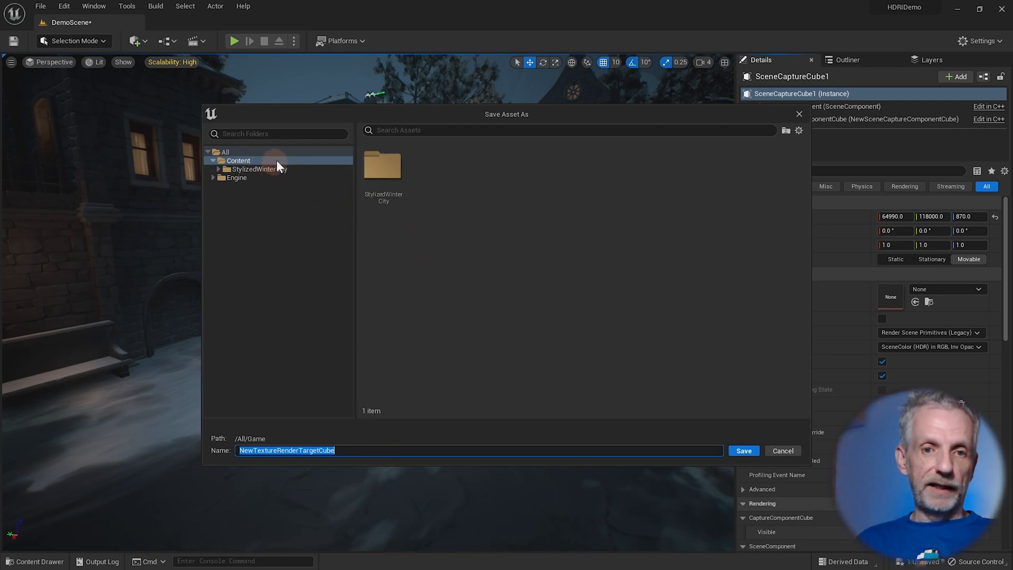
{"action": "mouse_move", "coordinate": [271, 165]}
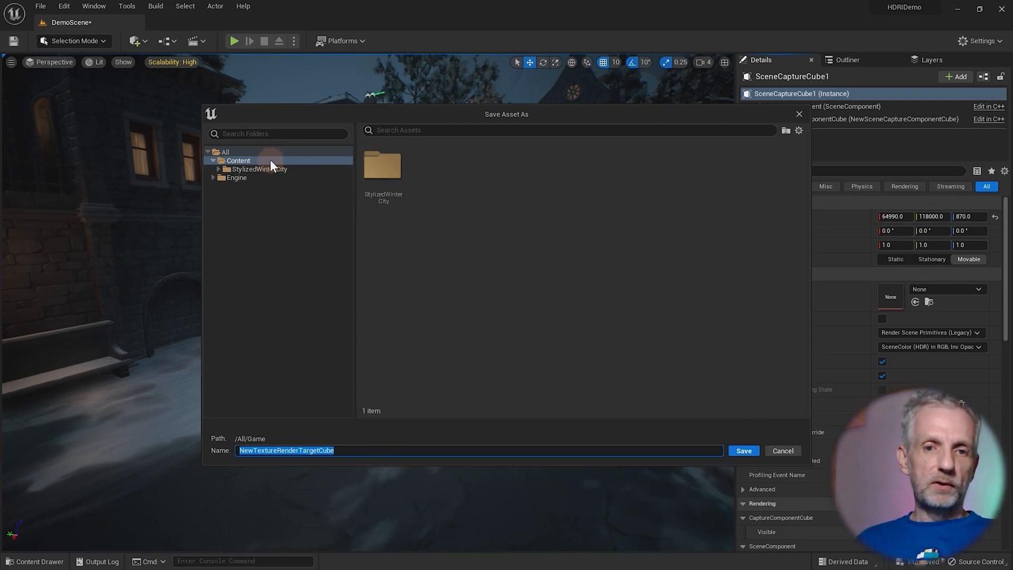
{"action": "left_click", "coordinate": [362, 450]}
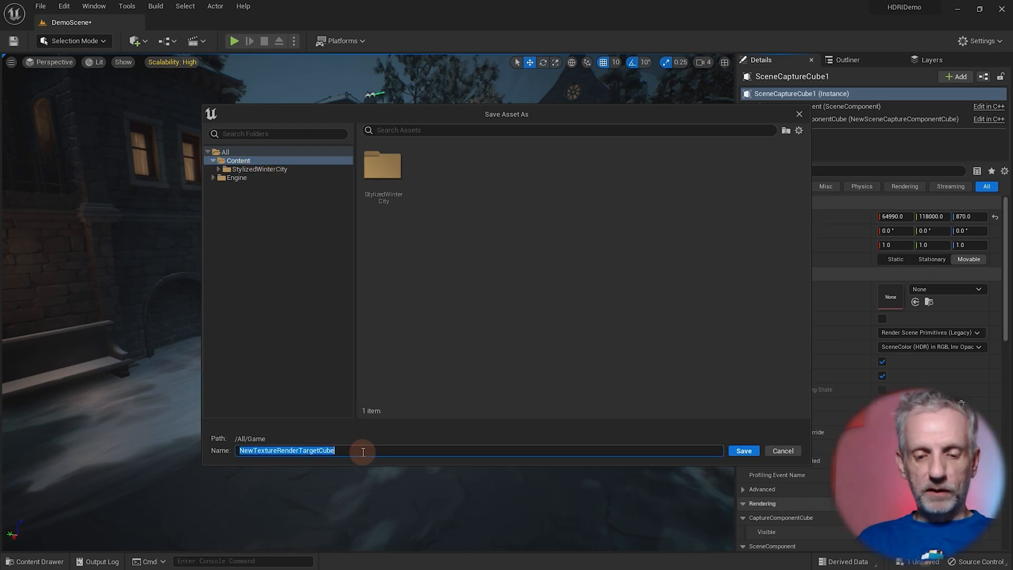
{"action": "type", "text": "HDRI_Ca"}
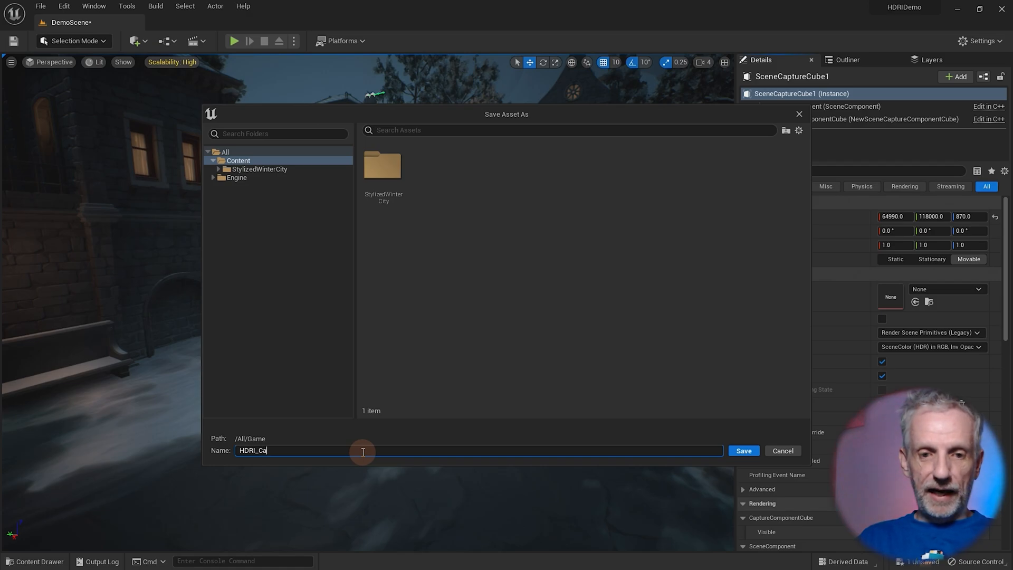
{"action": "left_click", "coordinate": [741, 451]}
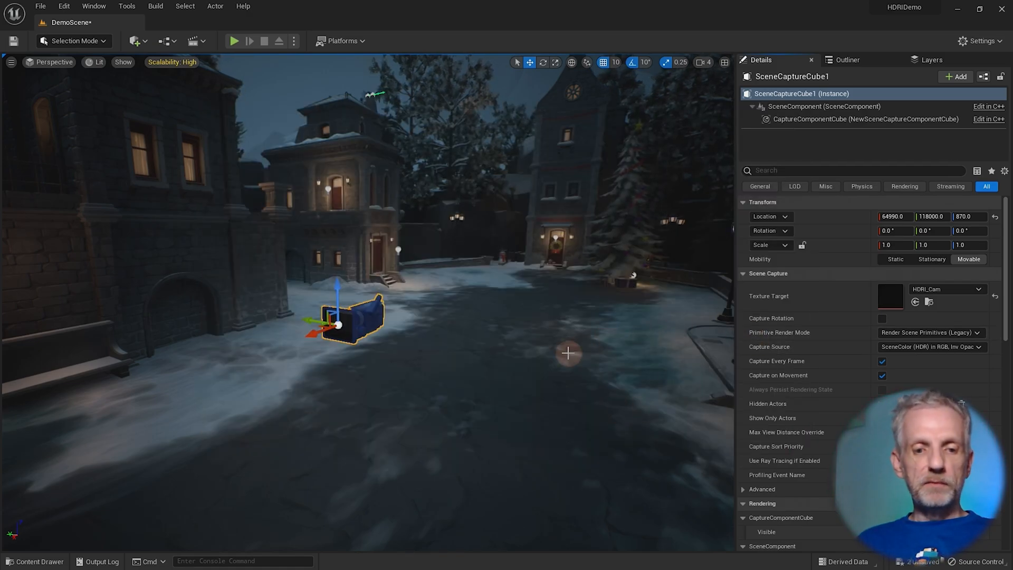
Locate and select the HDRI_Cam cube render target in the Content Drawer.
{"action": "left_click", "coordinate": [34, 560]}
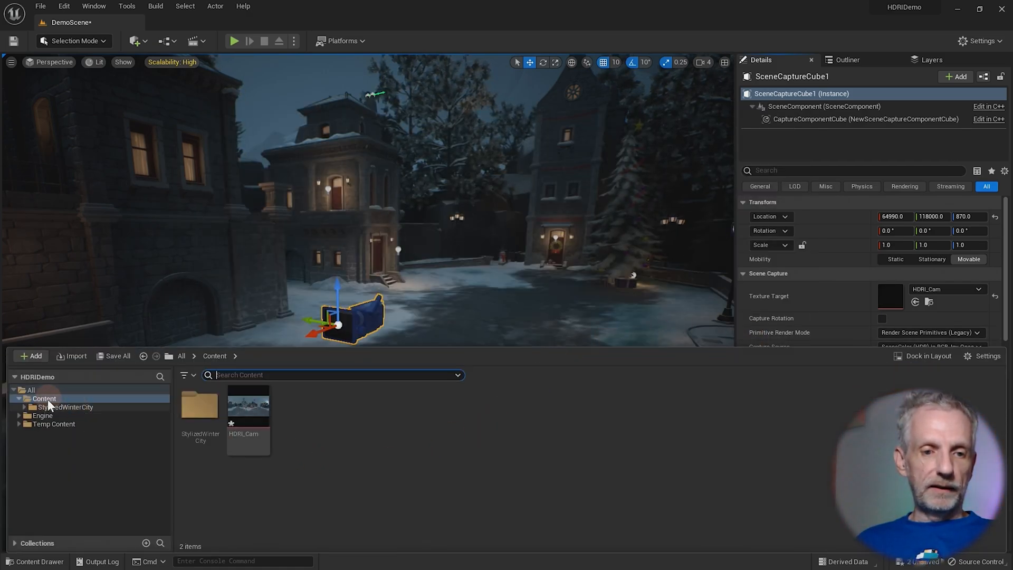
{"action": "mouse_move", "coordinate": [199, 408]}
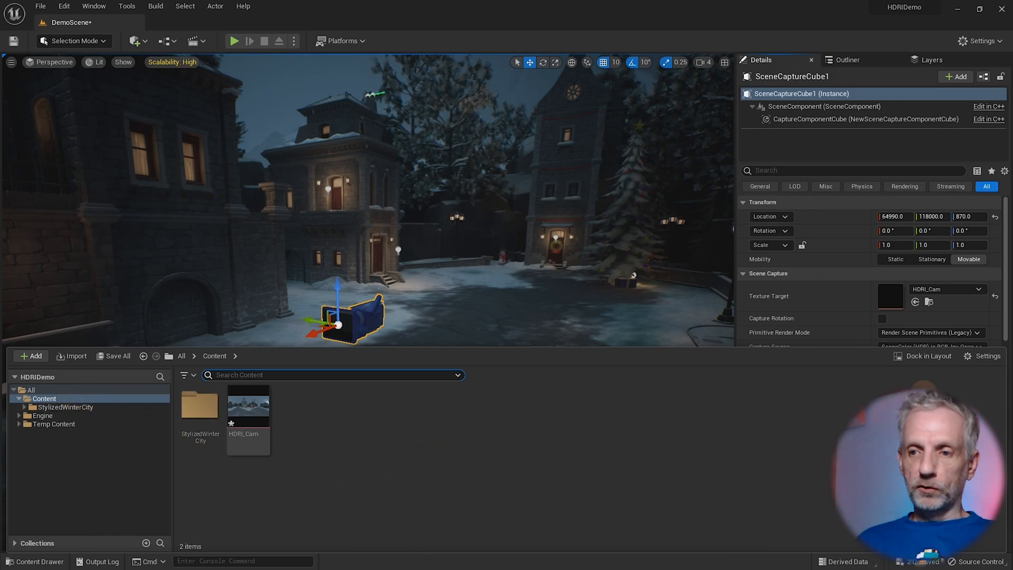
{"action": "mouse_move", "coordinate": [935, 378]}
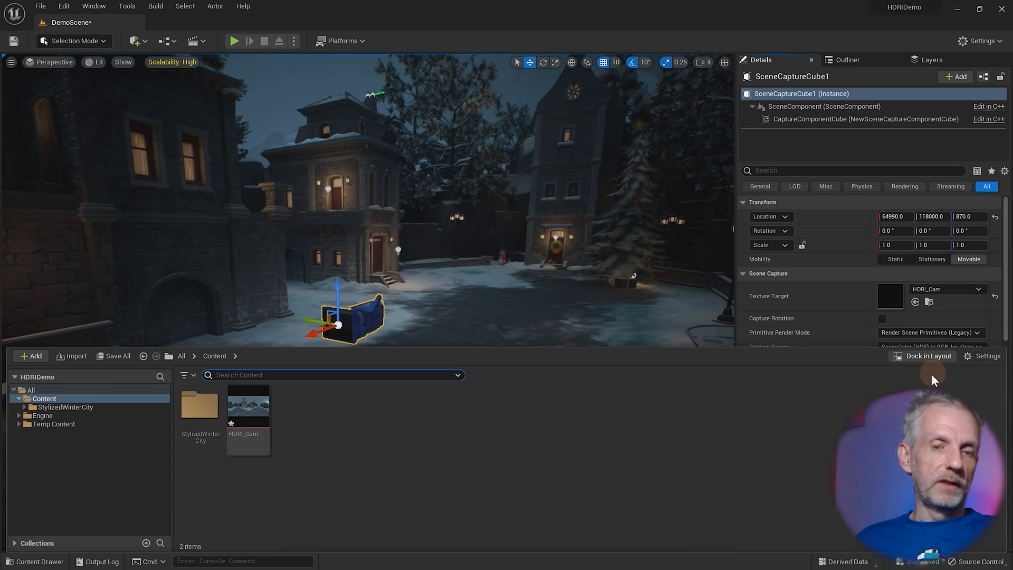
{"action": "mouse_move", "coordinate": [245, 411]}
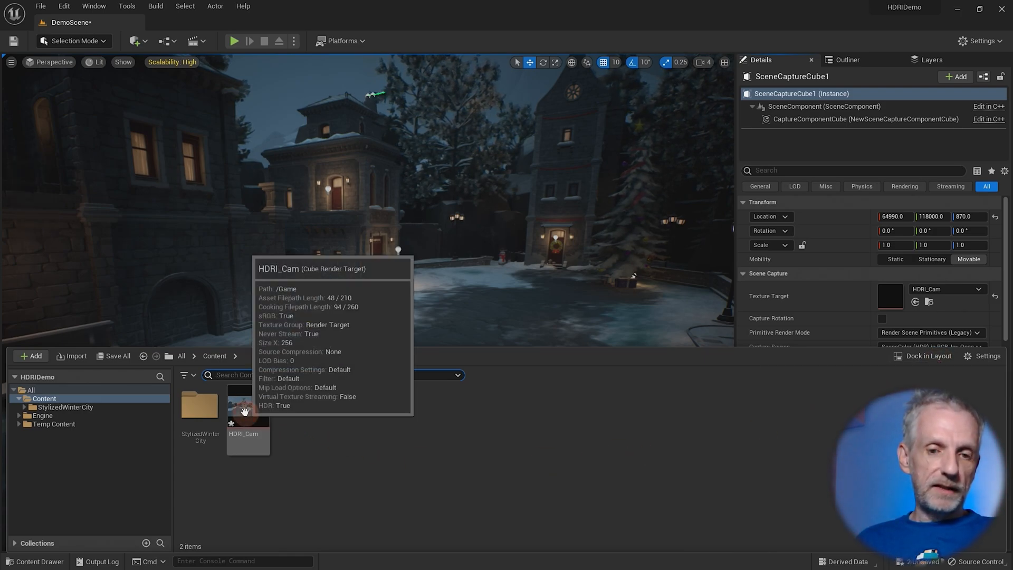
{"action": "left_click", "coordinate": [247, 405]}
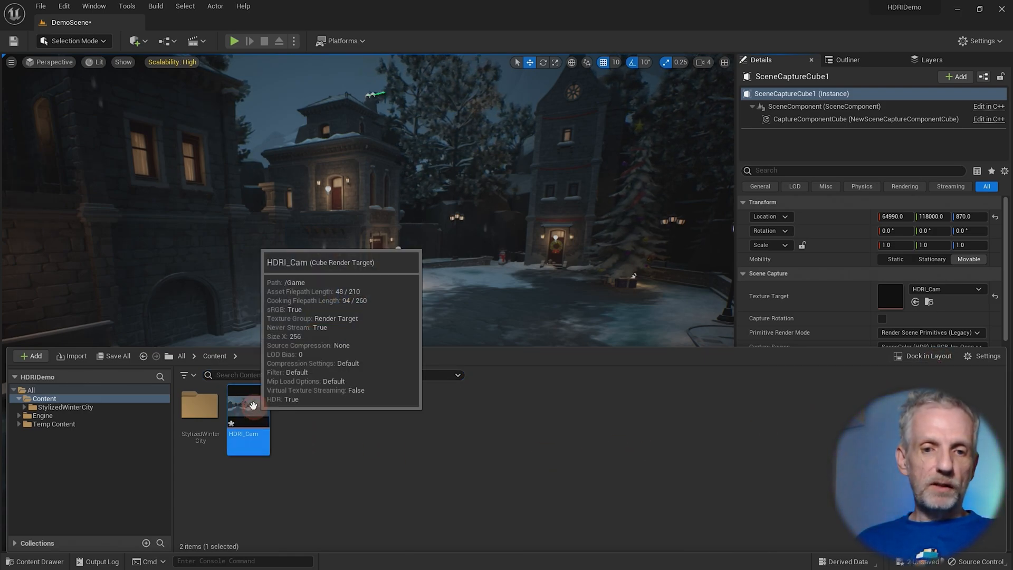
Open HDRI_Cam in the texture editor to inspect its 512x256 LongLat panorama.
{"action": "double_click", "coordinate": [248, 442]}
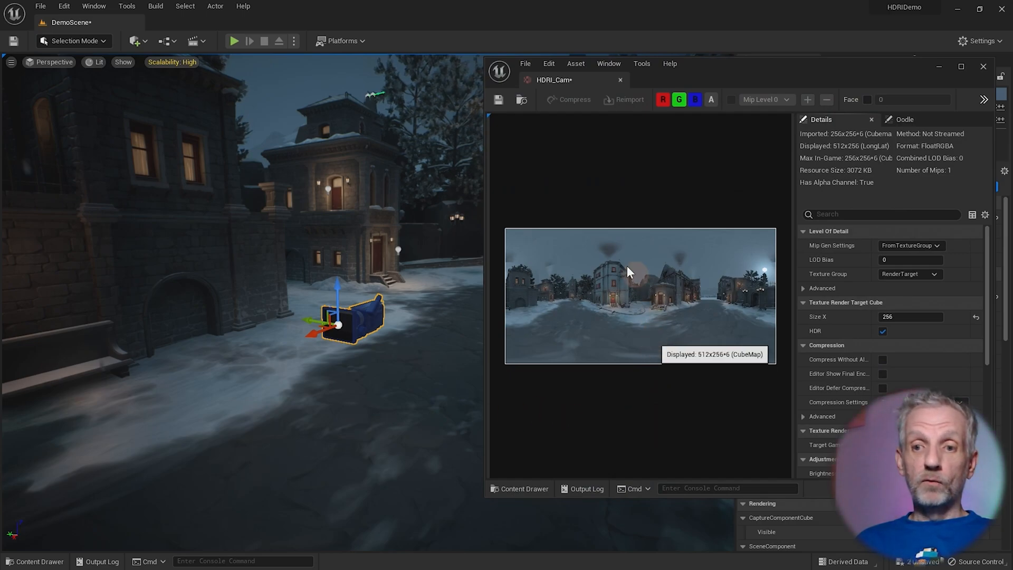
{"action": "mouse_move", "coordinate": [682, 386]}
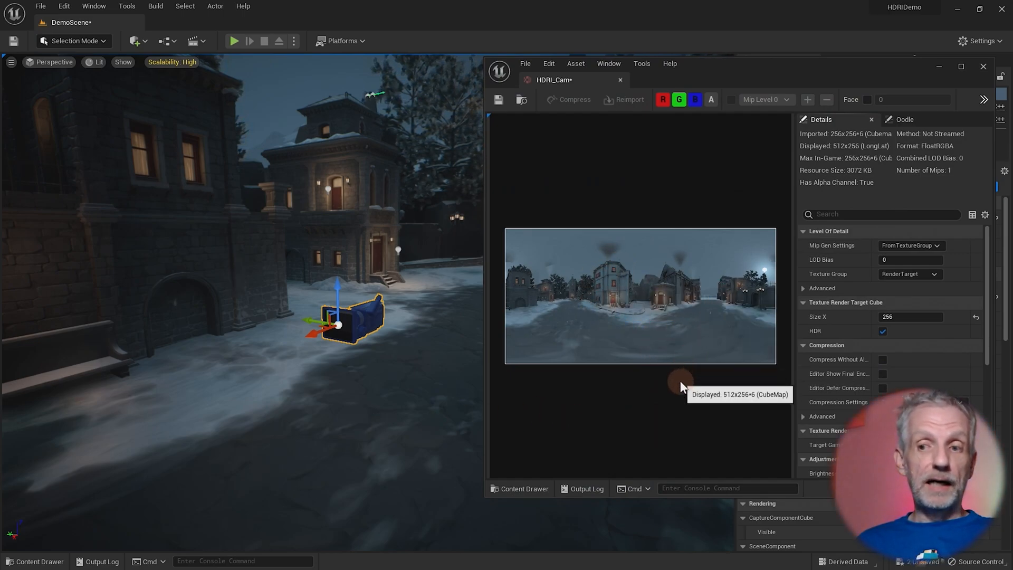
{"action": "mouse_move", "coordinate": [339, 287]}
{"action": "type", "text": "1"}
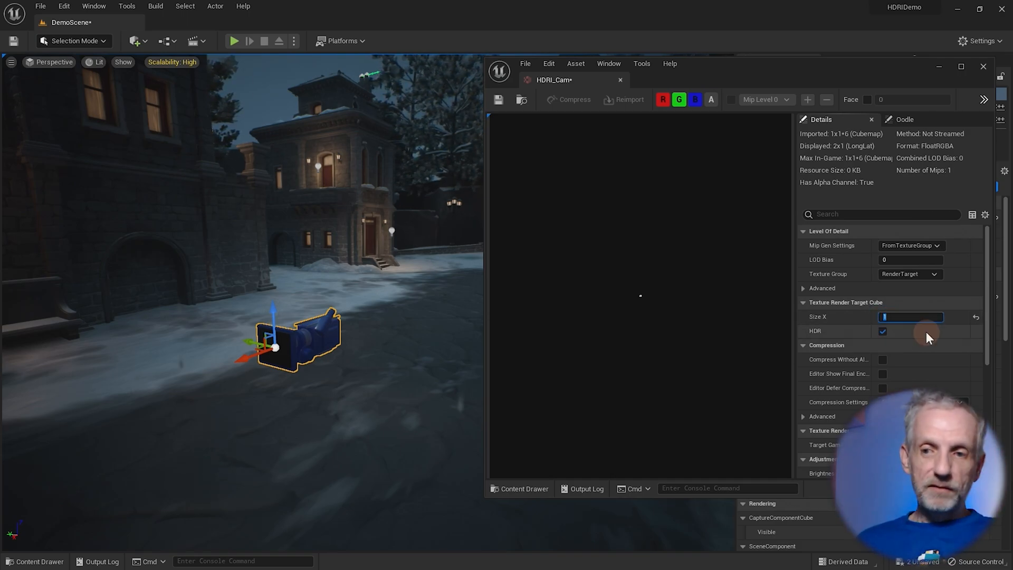
Set HDRI_Cam's Size X to 2048 for a 4096x2048 winter city panorama.
{"action": "type", "text": "2048"}
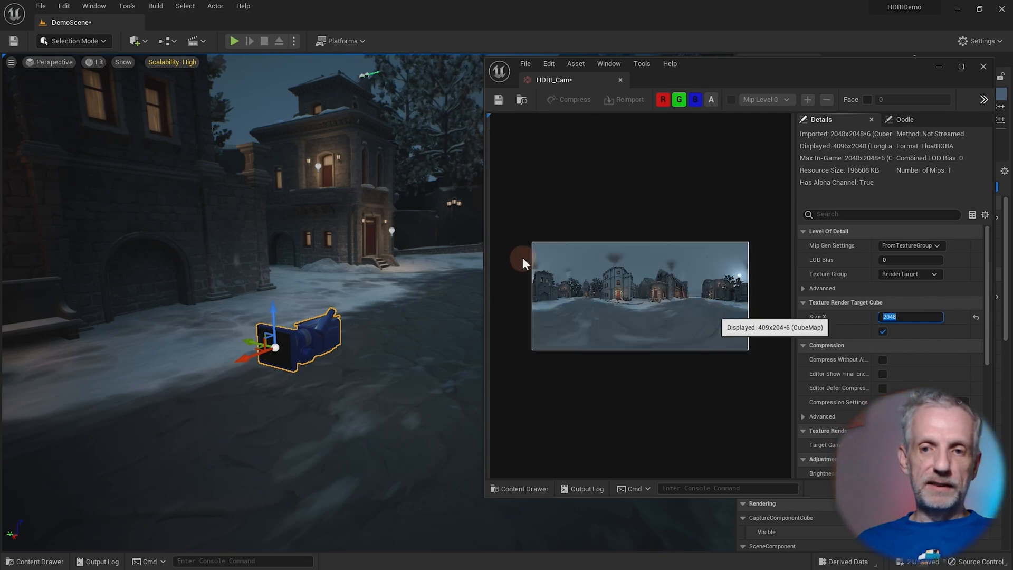
{"action": "mouse_move", "coordinate": [539, 340]}
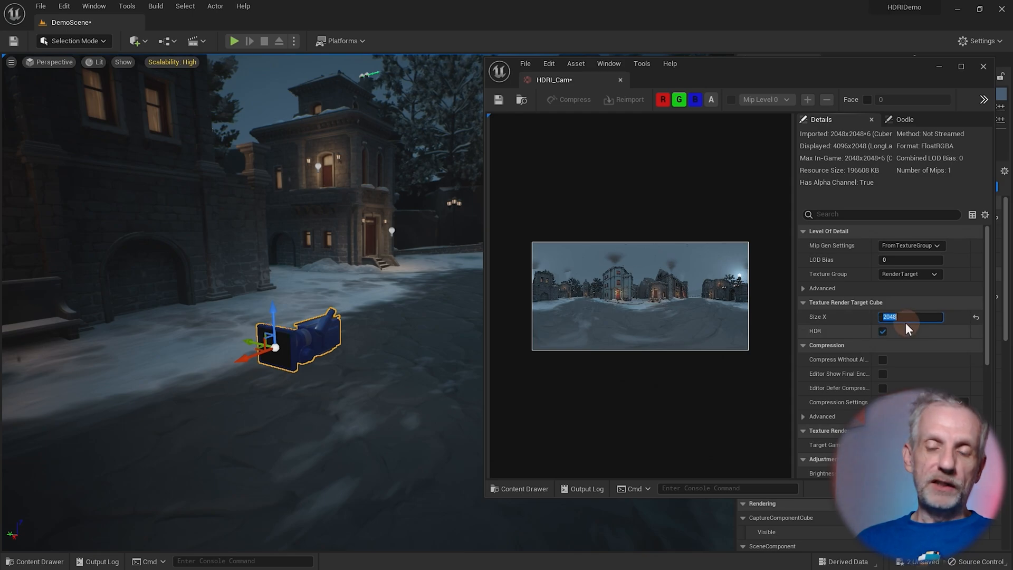
{"action": "mouse_move", "coordinate": [632, 413]}
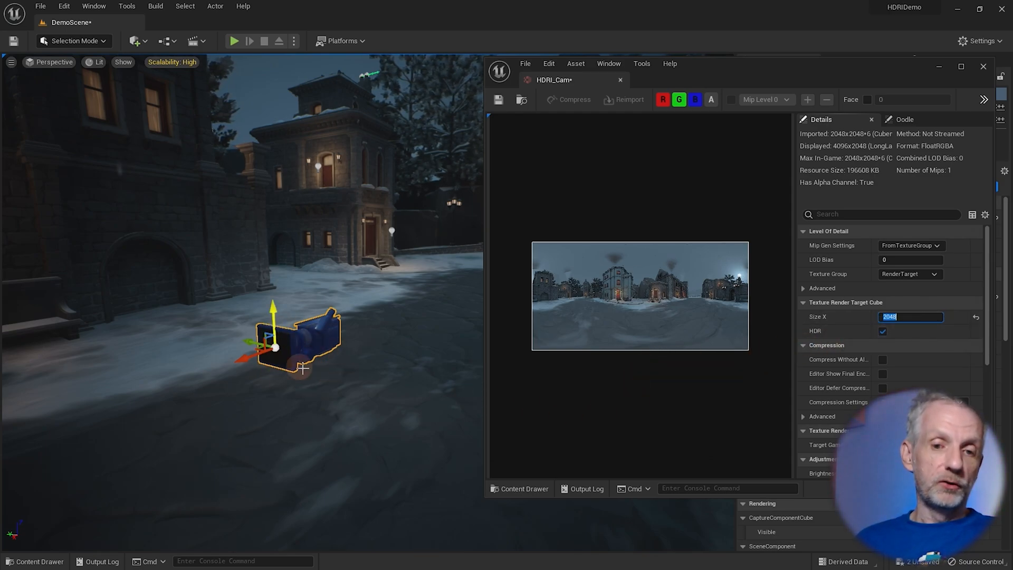
{"action": "mouse_move", "coordinate": [651, 317]}
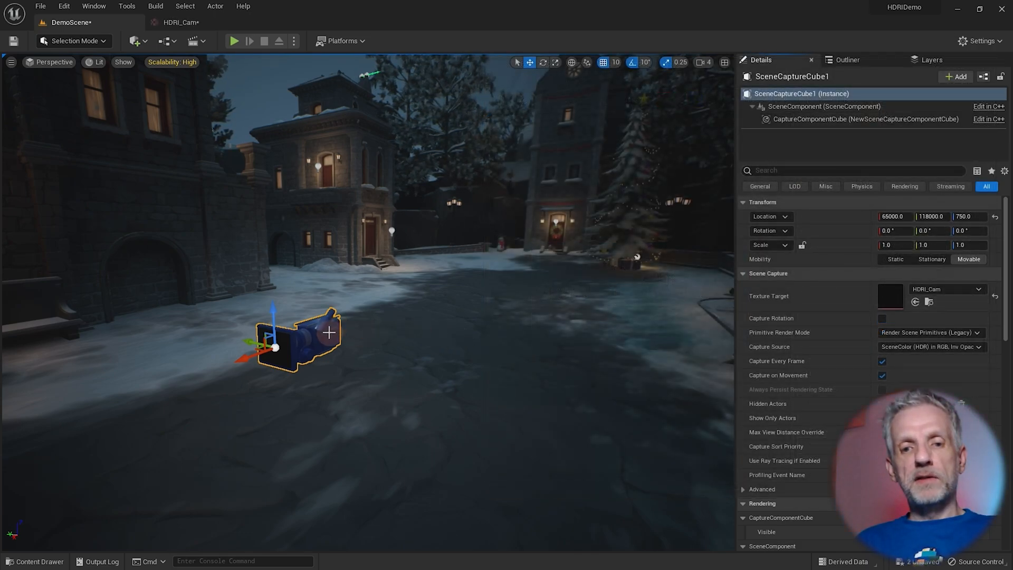
Make a static texture from HDRI_Cam and rename it Winter1.
{"action": "left_click", "coordinate": [35, 560]}
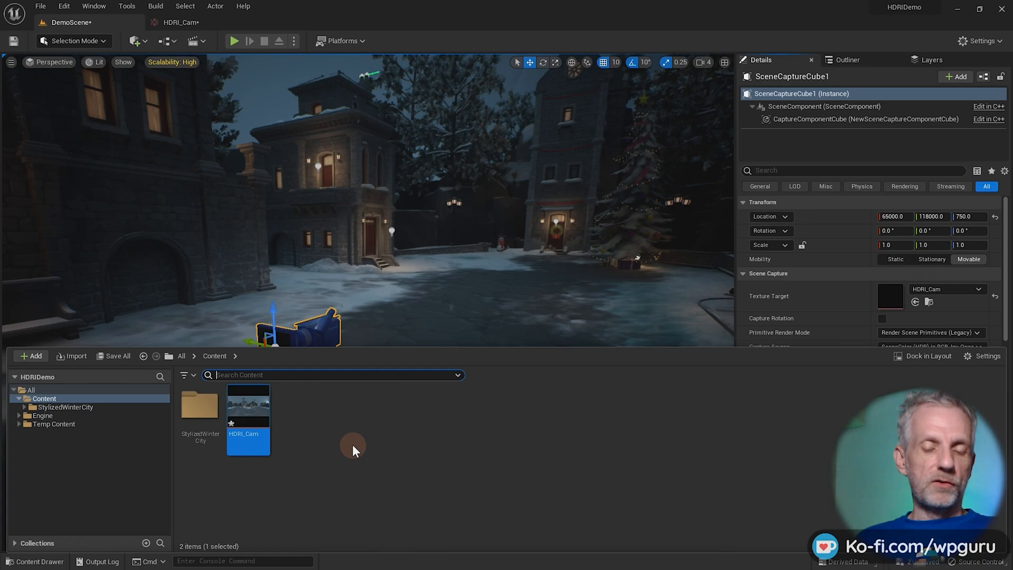
{"action": "mouse_move", "coordinate": [255, 417]}
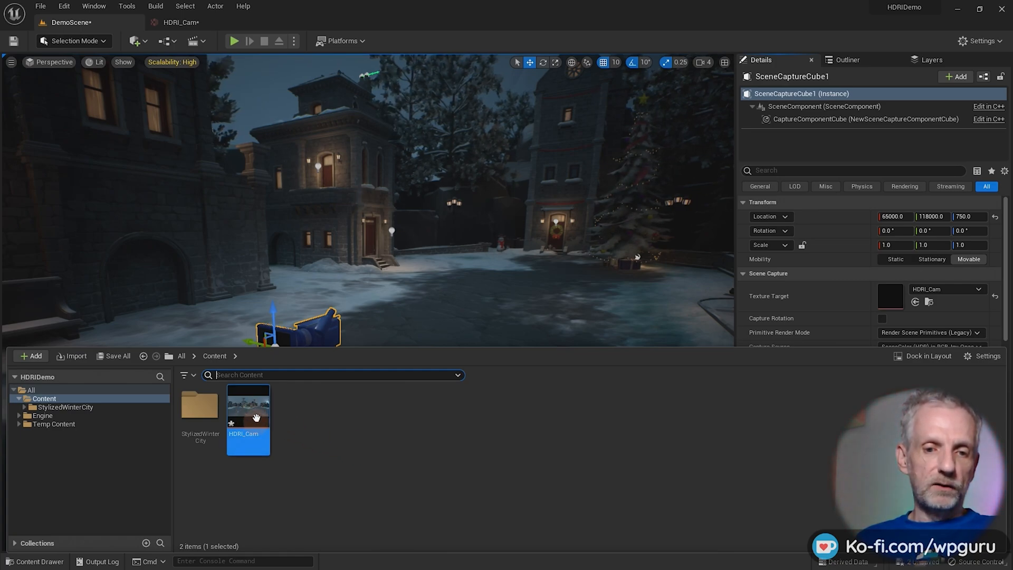
{"action": "mouse_move", "coordinate": [252, 419]}
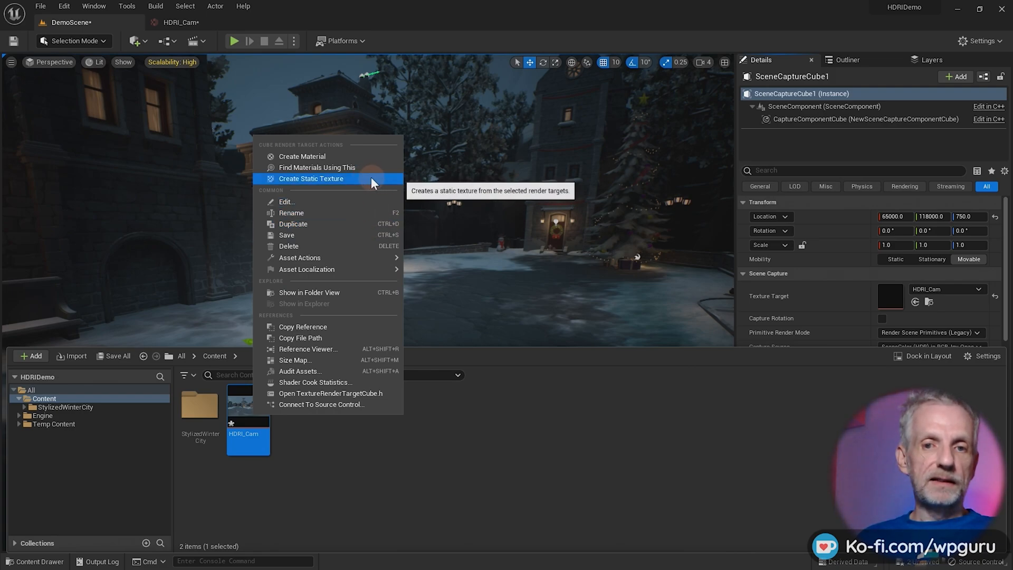
{"action": "left_click", "coordinate": [311, 178]}
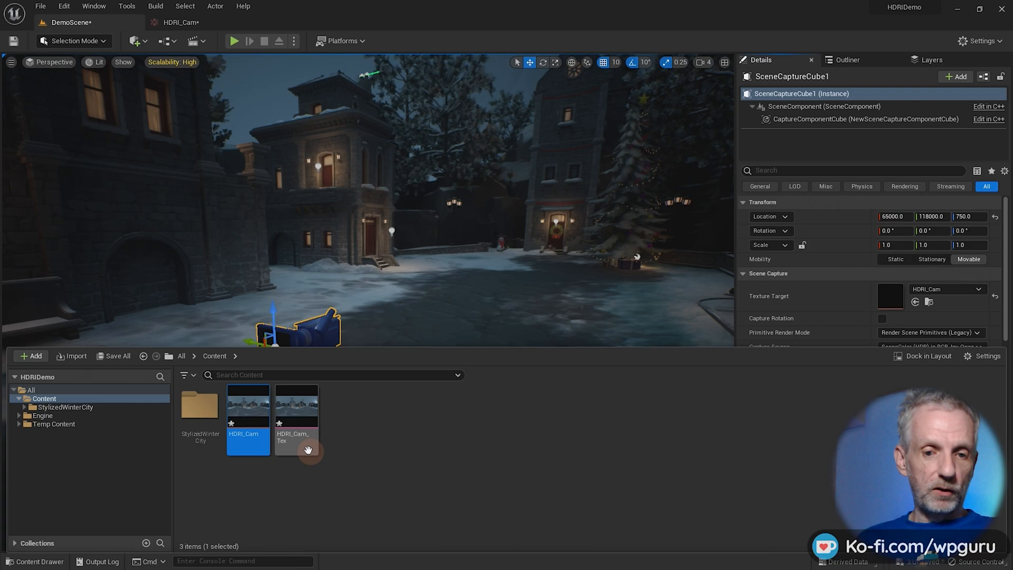
{"action": "mouse_move", "coordinate": [271, 489]}
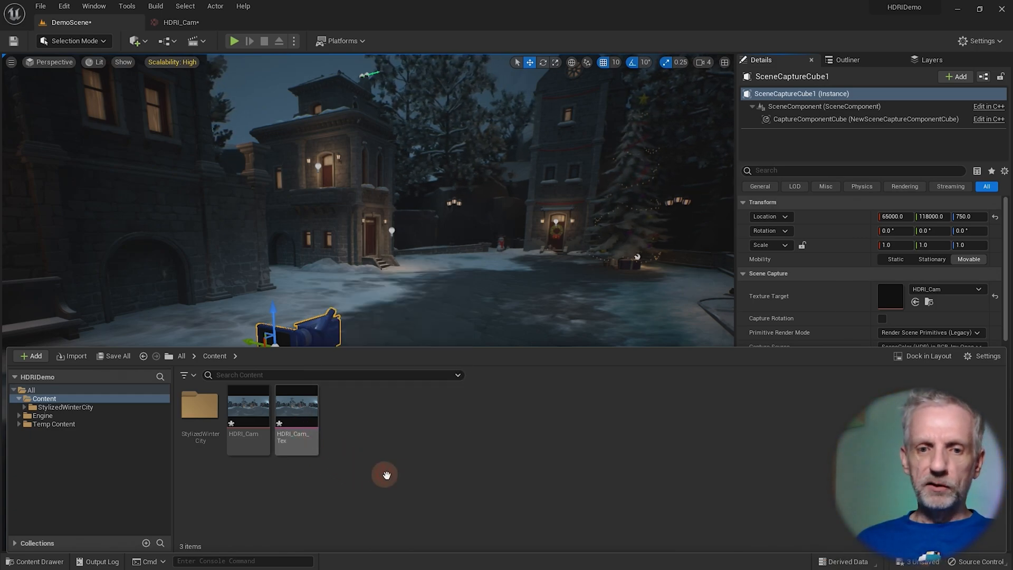
{"action": "left_click", "coordinate": [295, 404]}
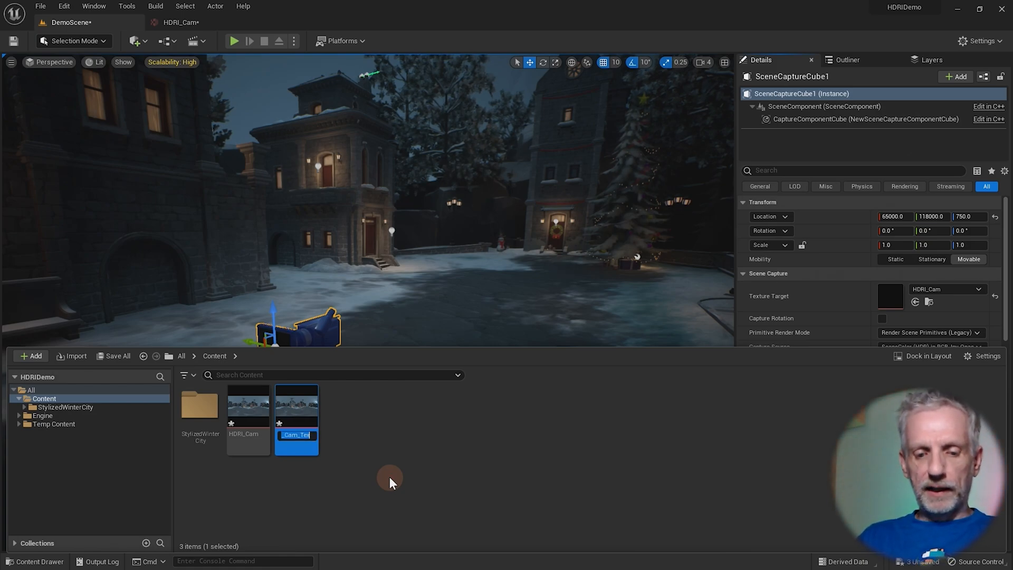
{"action": "type", "text": "Winter1"}
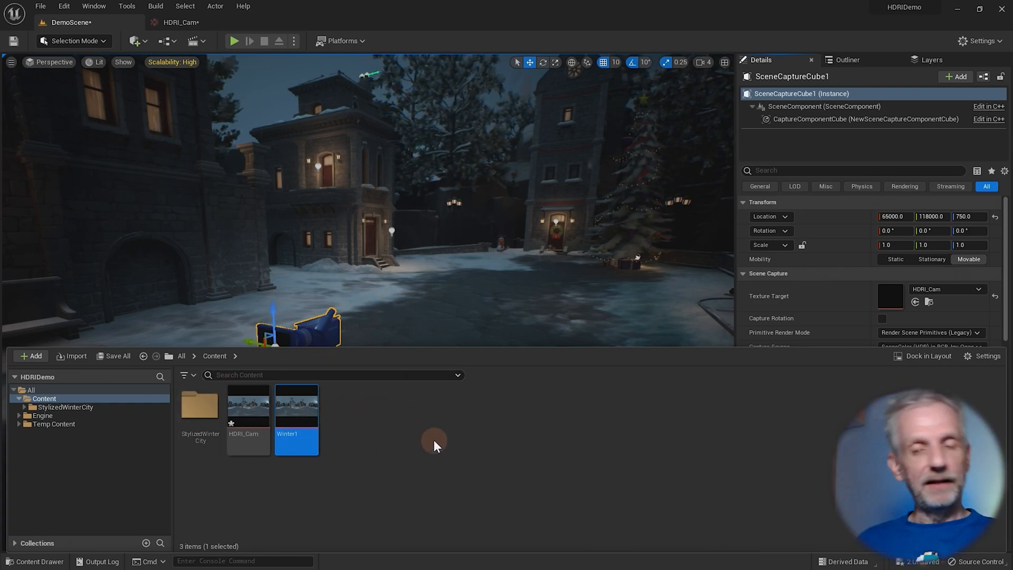
{"action": "mouse_move", "coordinate": [323, 423]}
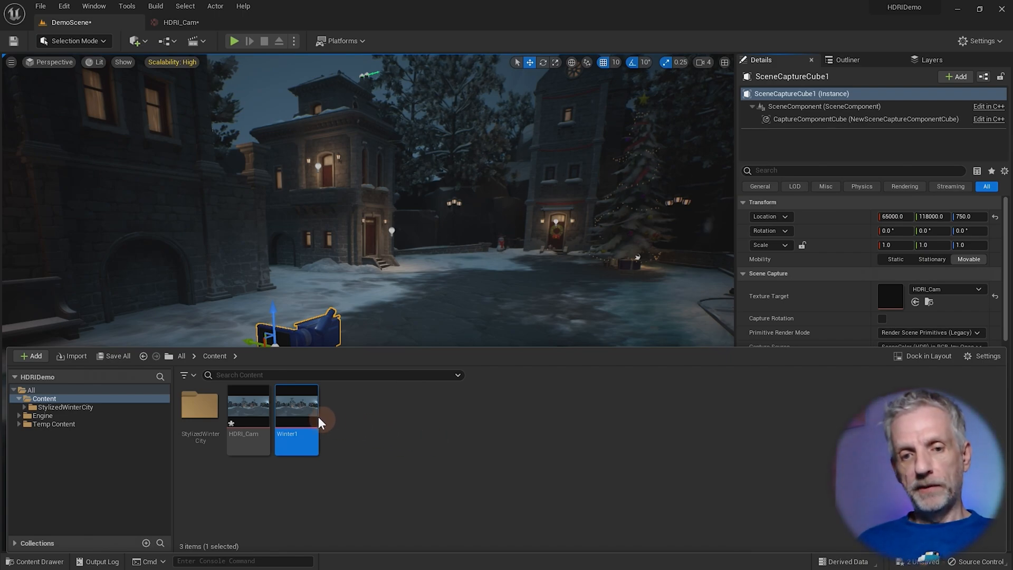
{"action": "mouse_move", "coordinate": [295, 414]}
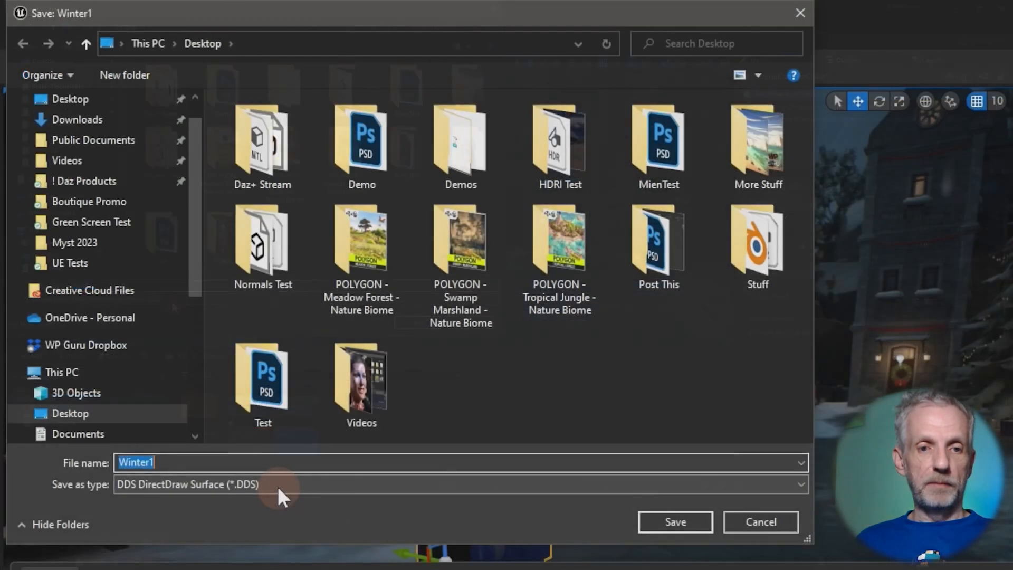
{"action": "mouse_move", "coordinate": [323, 493]}
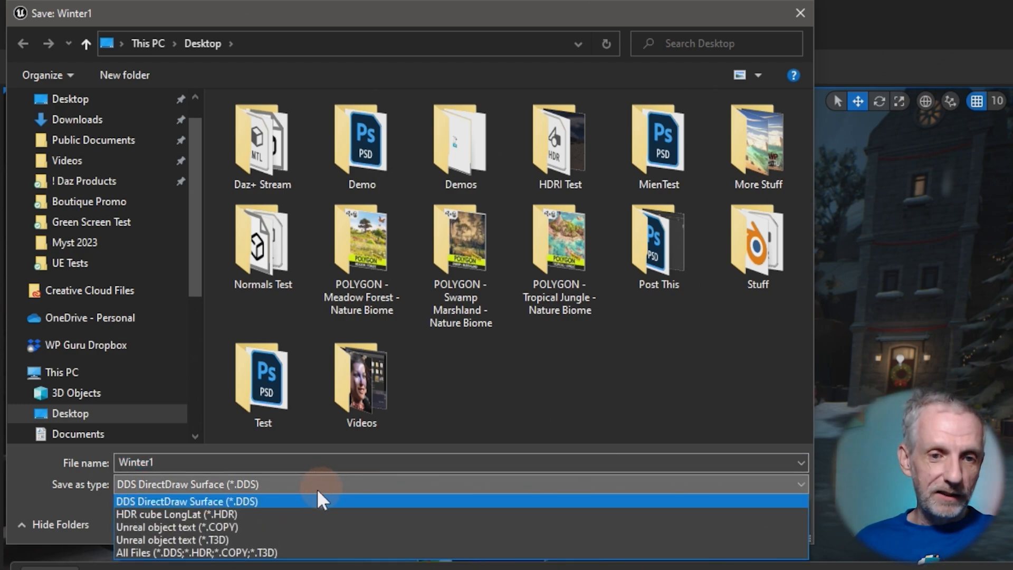
{"action": "mouse_move", "coordinate": [328, 513]}
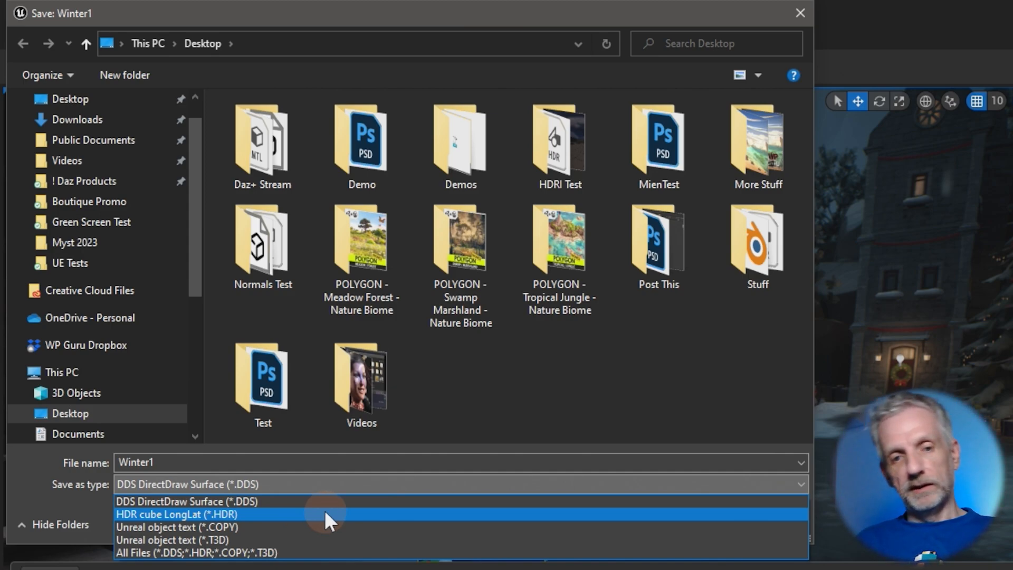
Save Winter1 to the Desktop in HDR cube LongLat (*.HDR) format.
{"action": "left_click", "coordinate": [185, 514]}
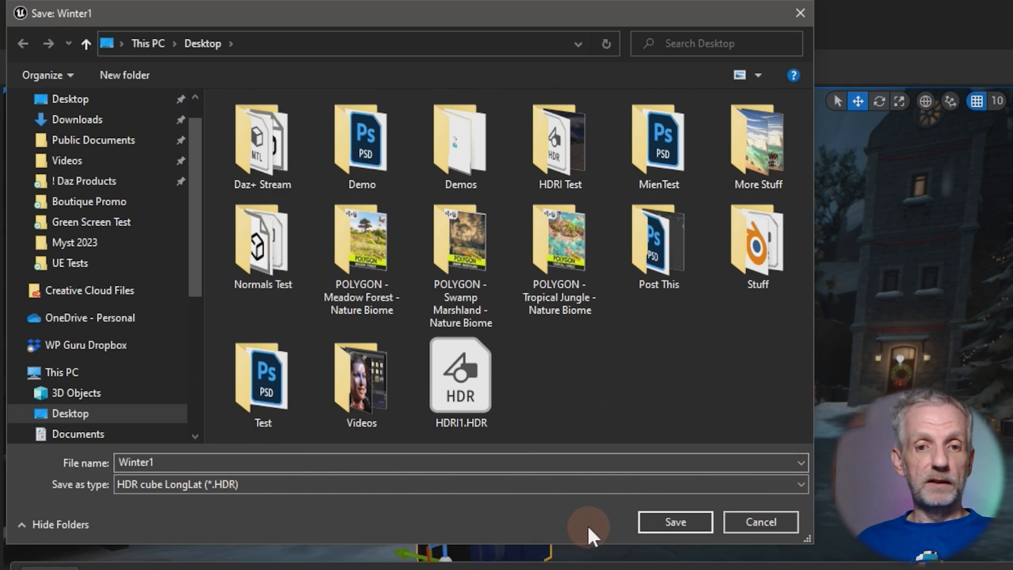
{"action": "left_click", "coordinate": [674, 521]}
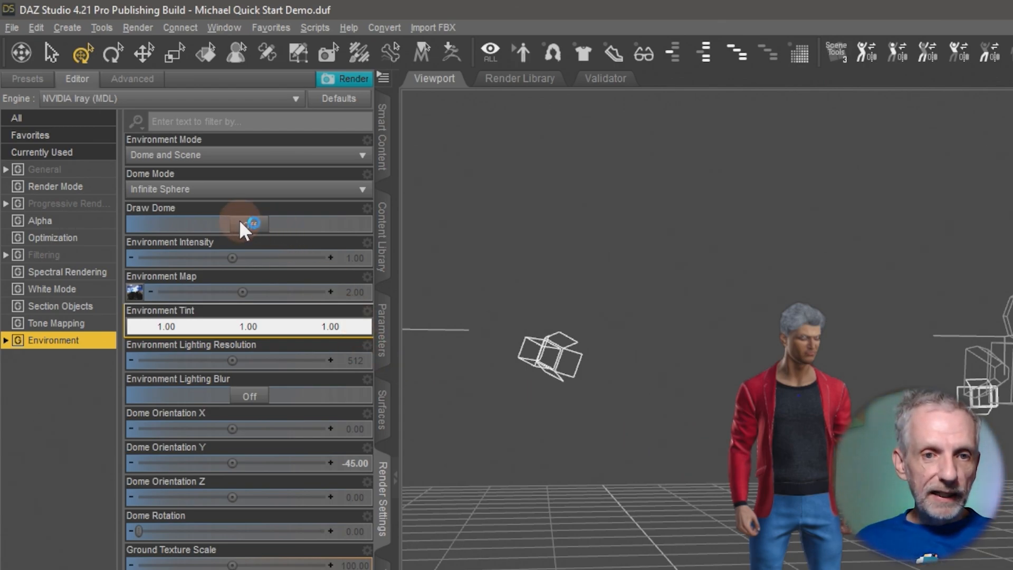
Turn Draw Dome on in the Environment render settings so the HDR backdrop shows behind Michael.
{"action": "left_click", "coordinate": [249, 224]}
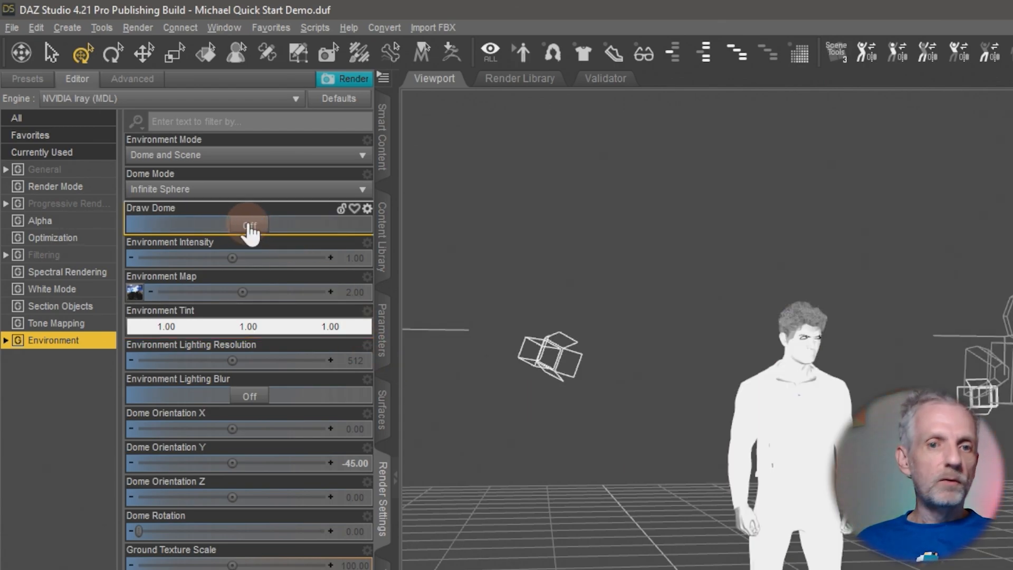
{"action": "left_click", "coordinate": [249, 224]}
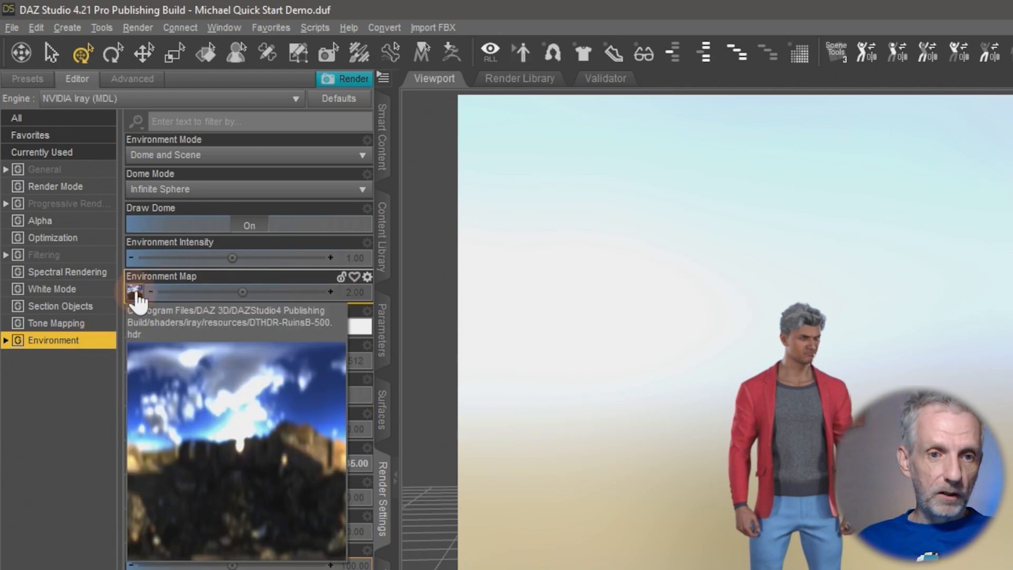
Load Winter1.HDR from the Desktop as the dome's environment map image.
{"action": "left_click", "coordinate": [135, 289]}
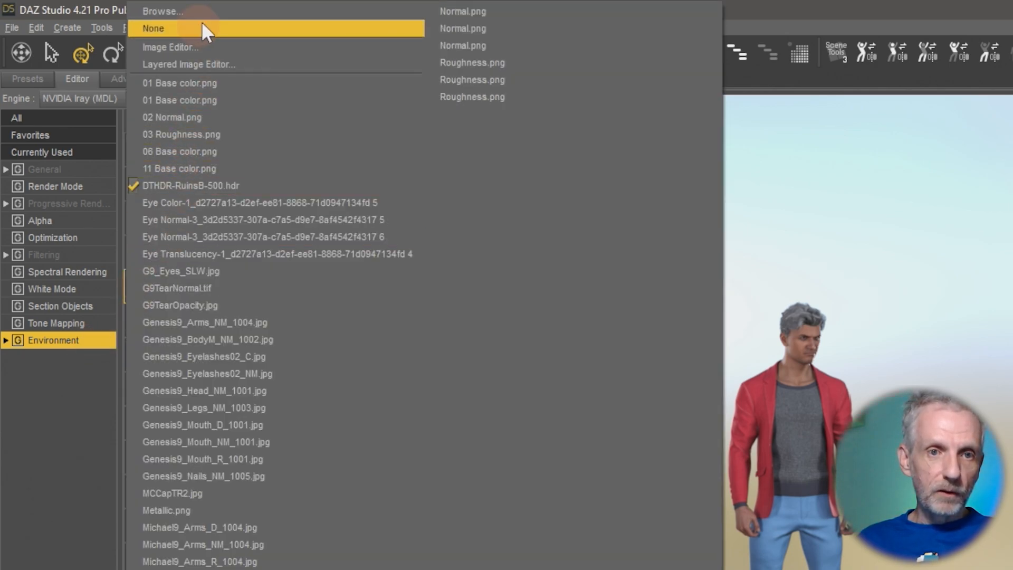
{"action": "left_click", "coordinate": [163, 11]}
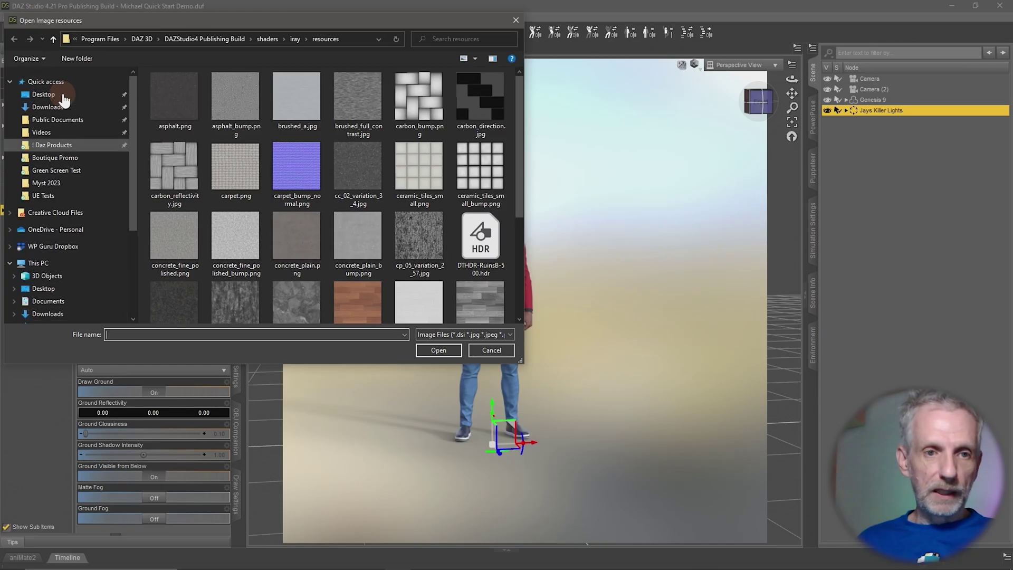
{"action": "left_click", "coordinate": [42, 94]}
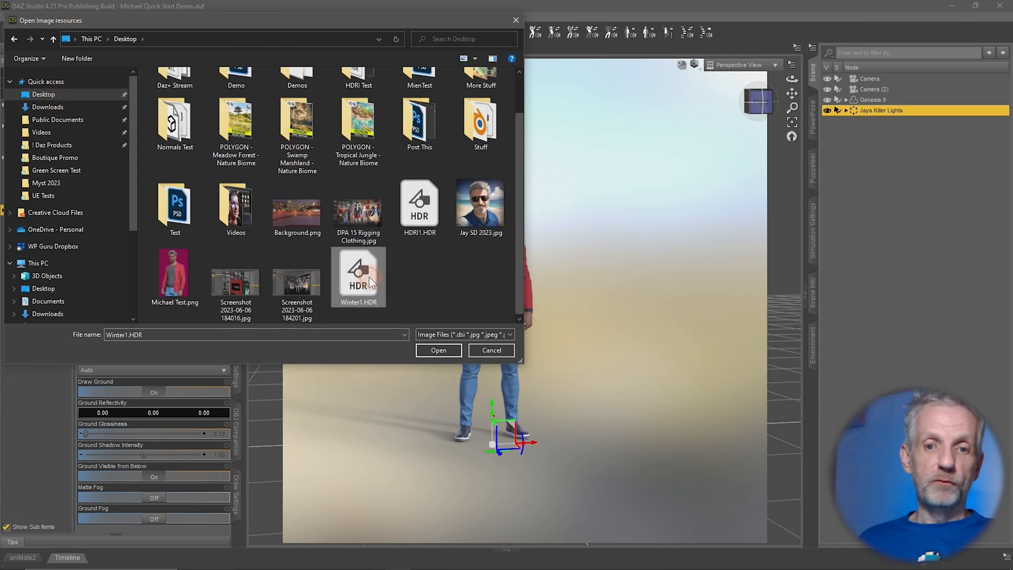
{"action": "left_click", "coordinate": [438, 350]}
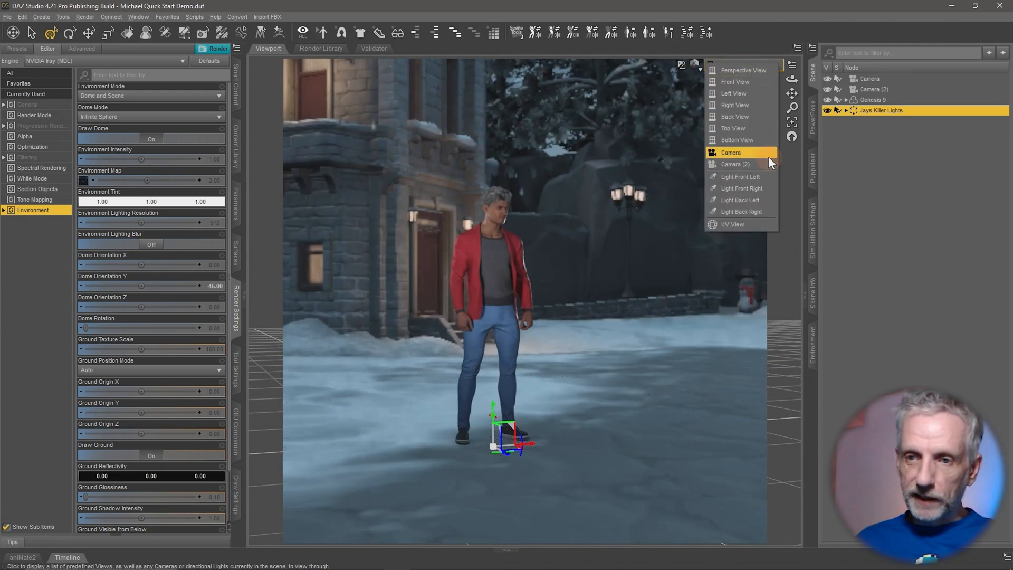
{"action": "left_click", "coordinate": [730, 152]}
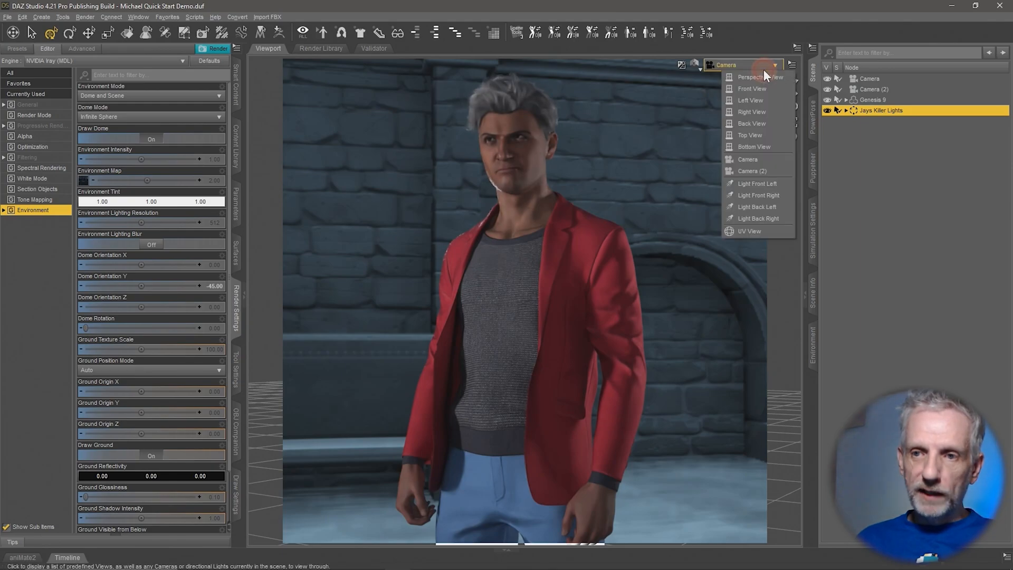
{"action": "left_click", "coordinate": [752, 170]}
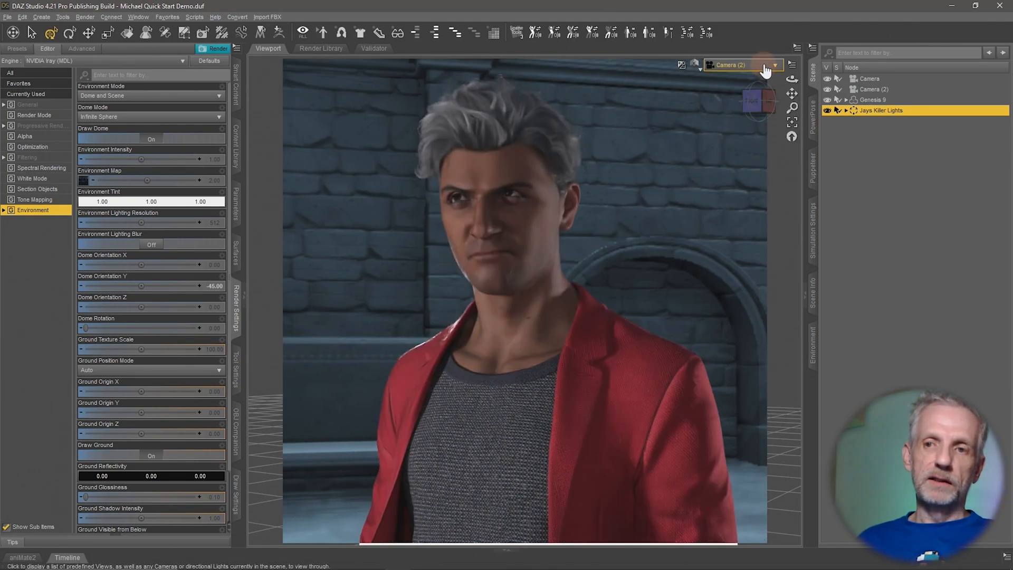
{"action": "left_click", "coordinate": [770, 64]}
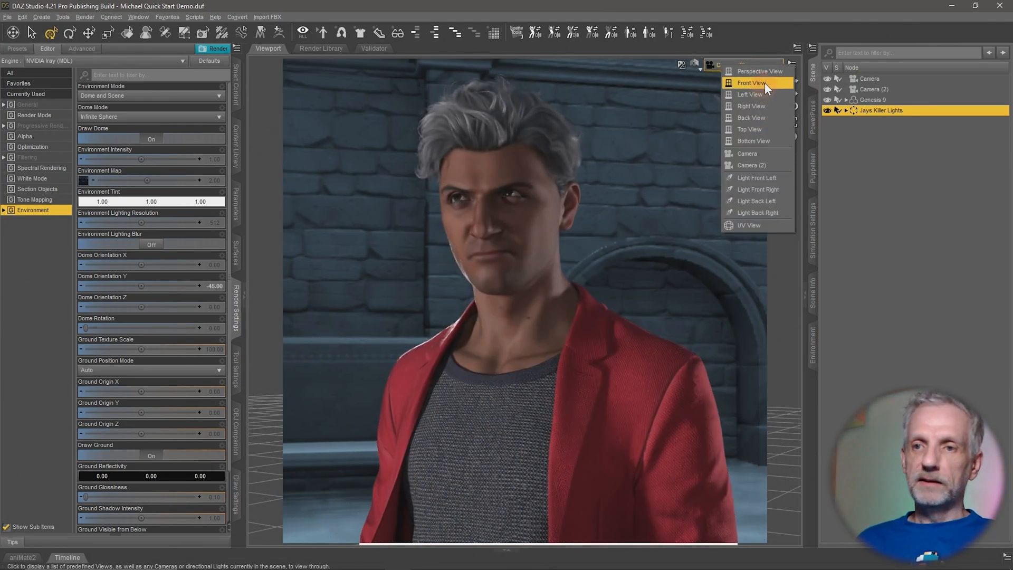
{"action": "left_click", "coordinate": [759, 71]}
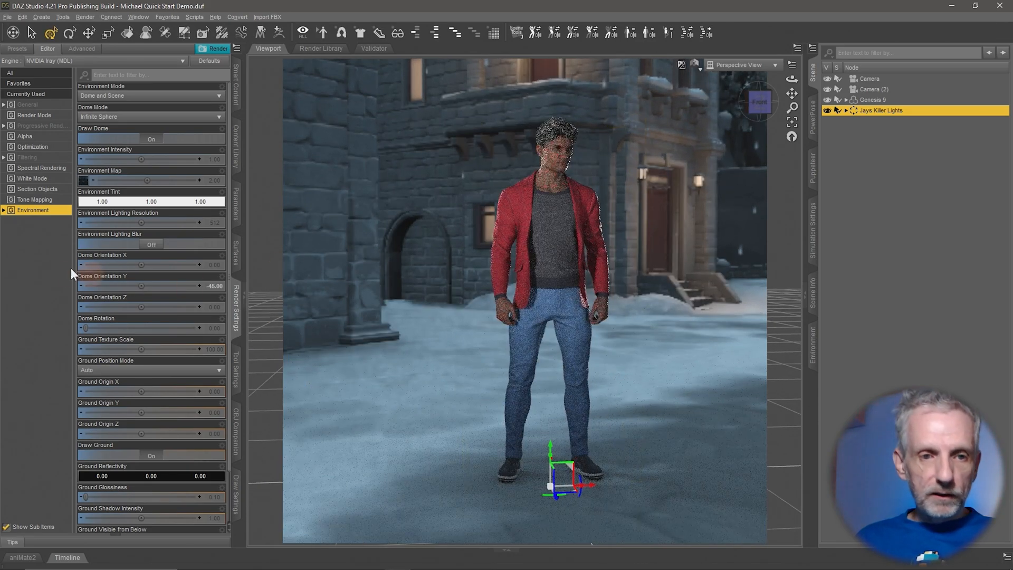
{"action": "left_click", "coordinate": [4, 210]}
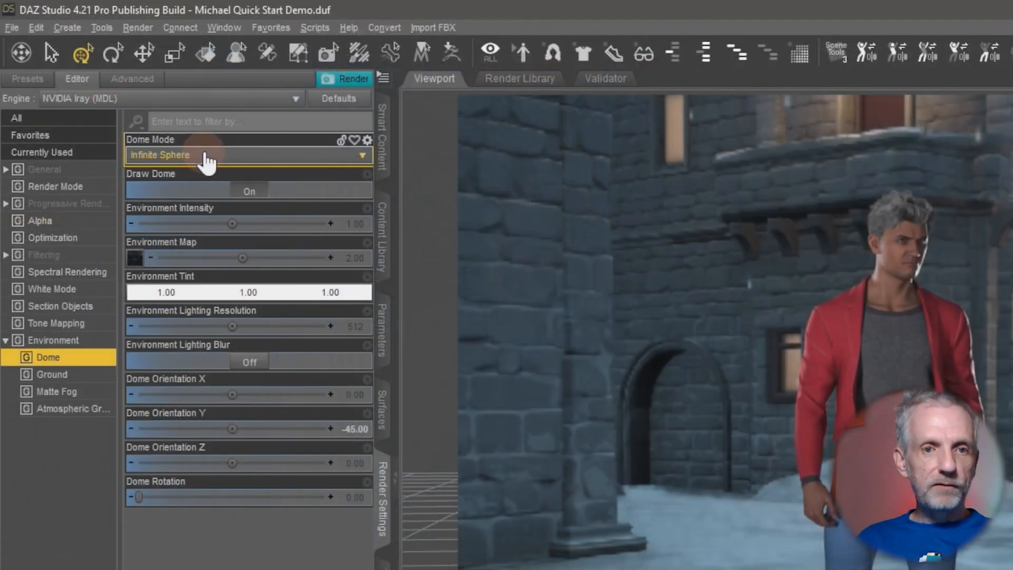
Switch the Dome Mode to Finite Sphere, exposing the dome scale and radius settings.
{"action": "left_click", "coordinate": [246, 154]}
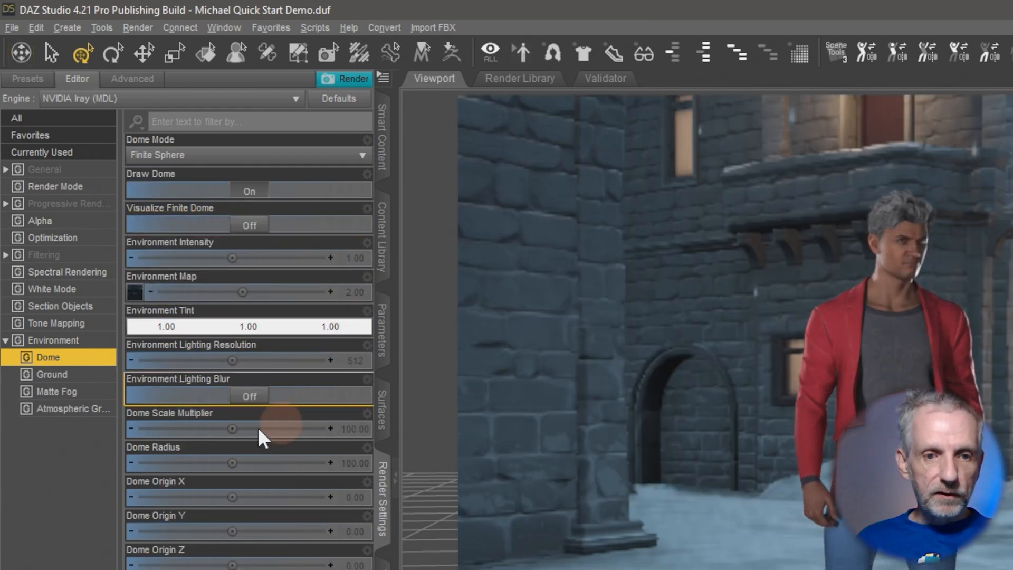
{"action": "mouse_move", "coordinate": [362, 439]}
{"action": "type", "text": "8"}
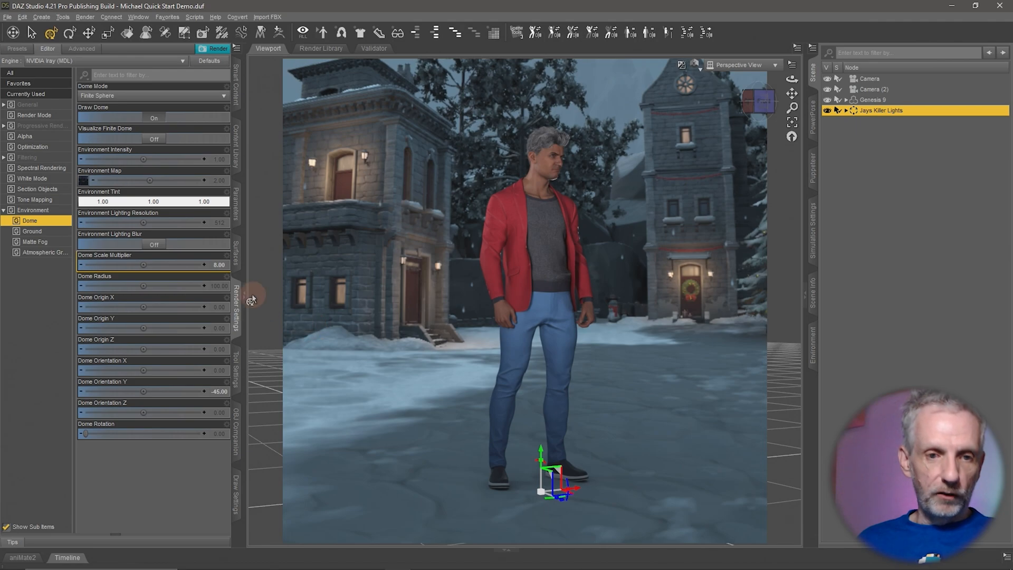
{"action": "mouse_move", "coordinate": [129, 391]}
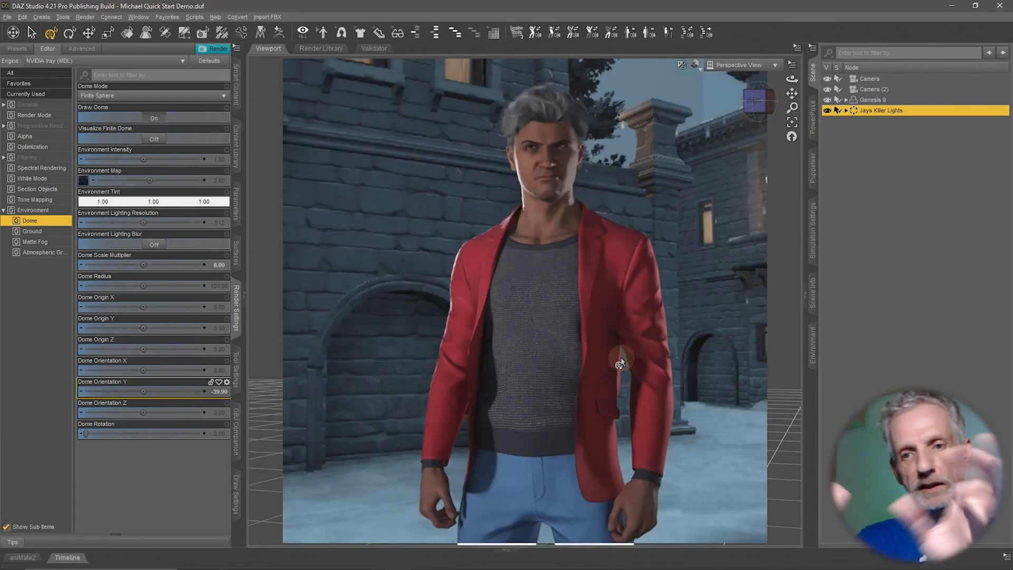
{"action": "mouse_move", "coordinate": [145, 392]}
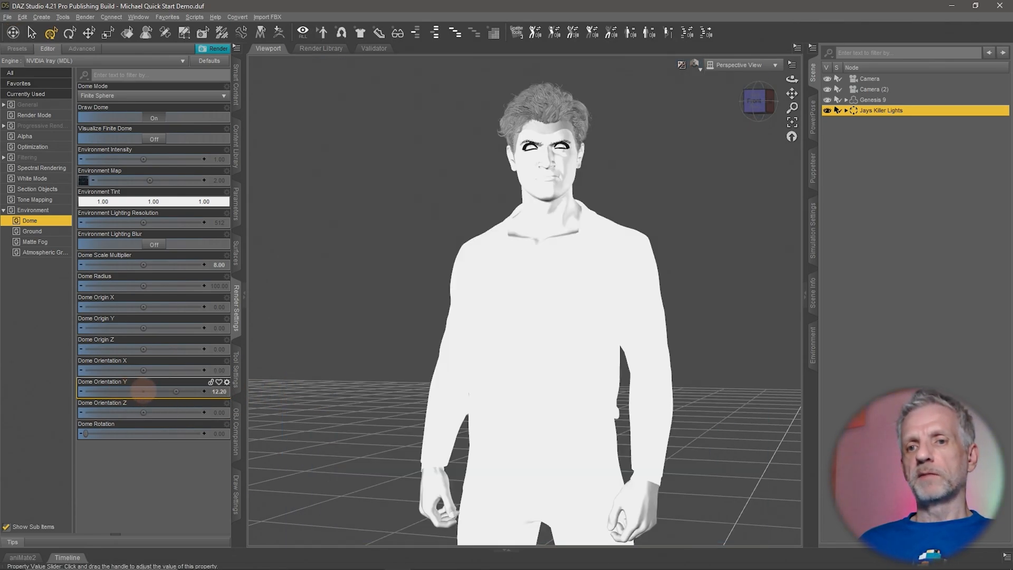
View Michael through Camera (2) against the rotated, scale-8 winter town dome.
{"action": "left_click", "coordinate": [774, 64]}
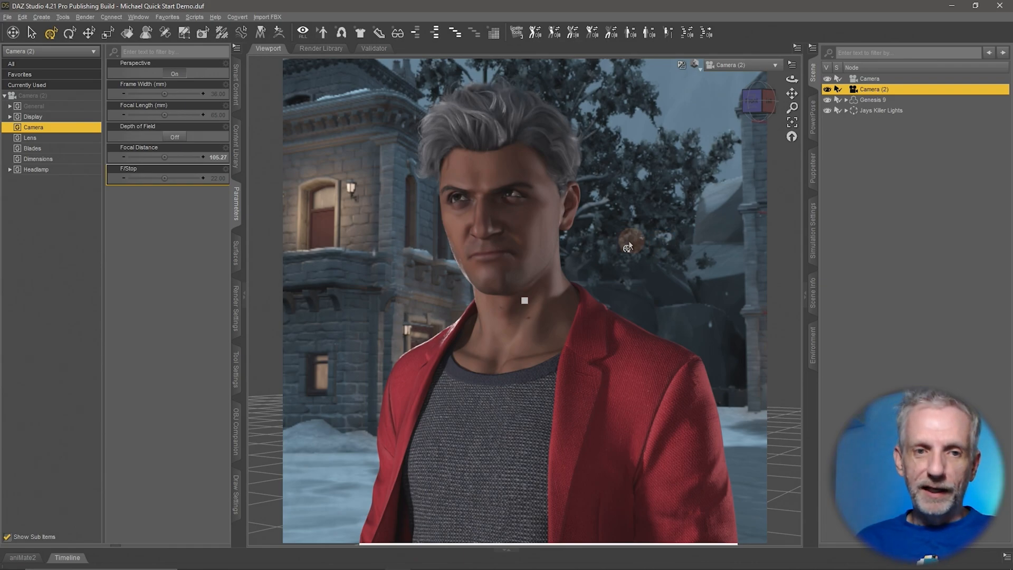
{"action": "mouse_move", "coordinate": [643, 250]}
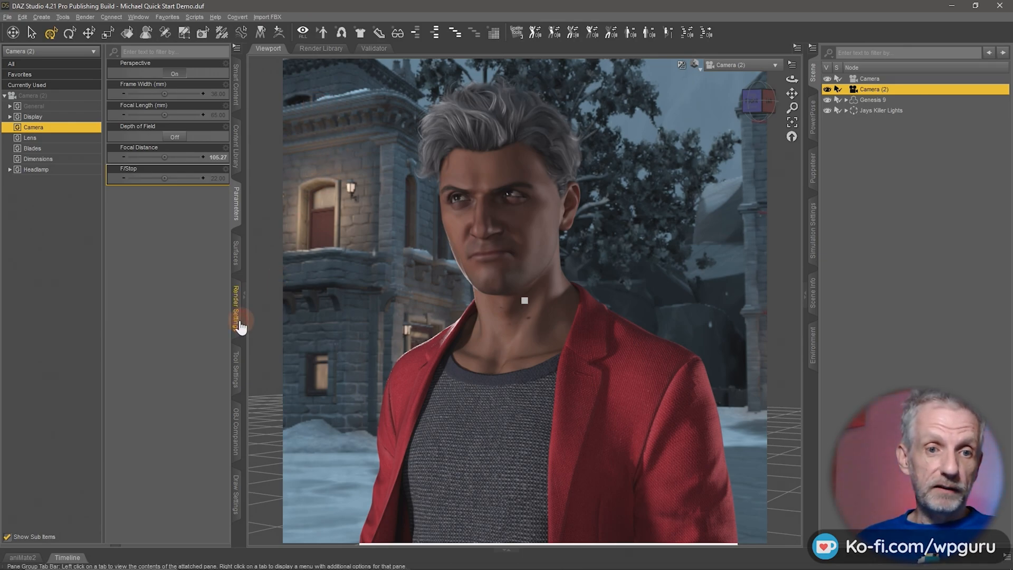
Return to the Render Settings environment options for the dome behind Michael in Camera (2).
{"action": "left_click", "coordinate": [235, 306]}
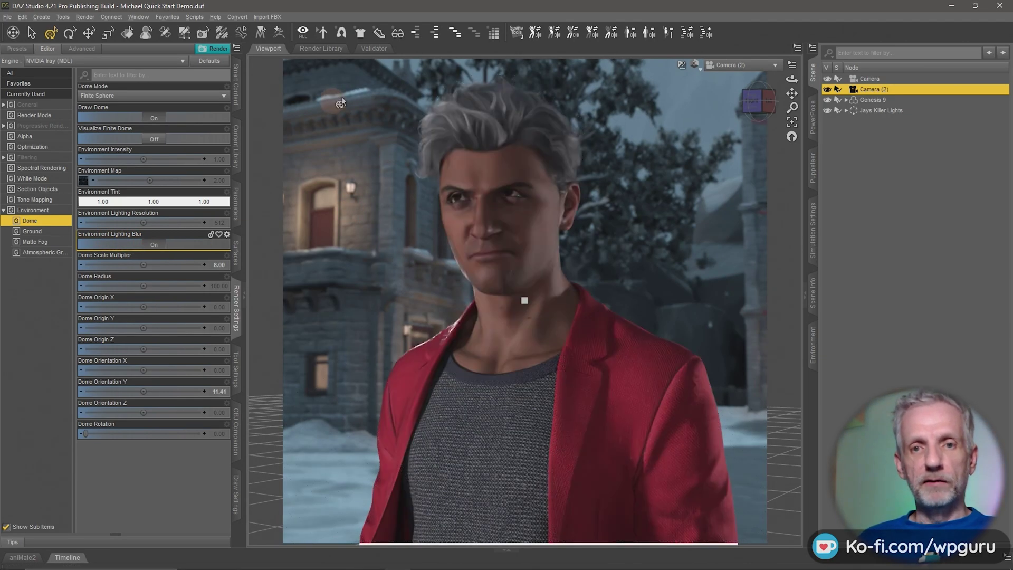
{"action": "mouse_move", "coordinate": [326, 247]}
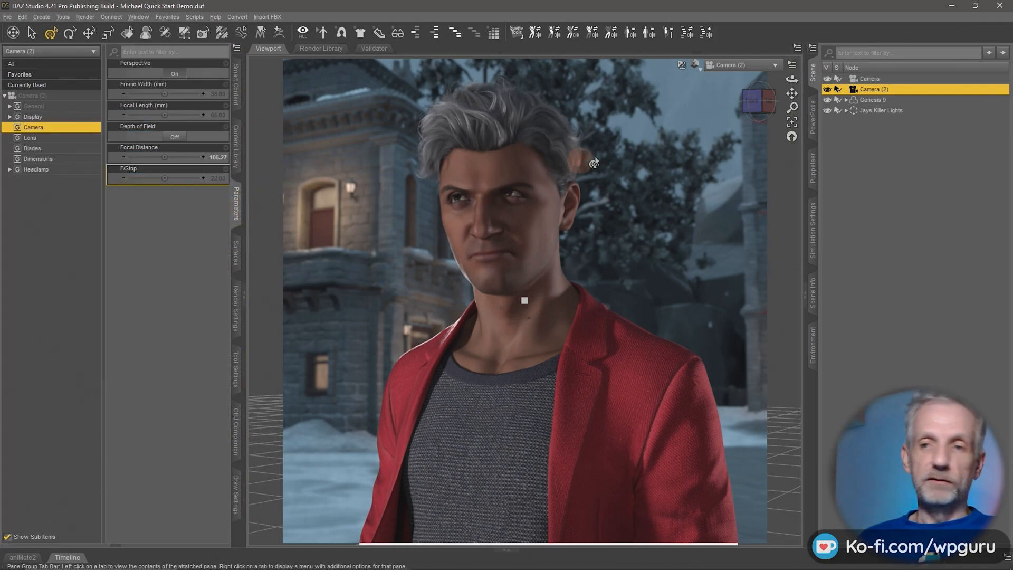
Enable Depth of Field on Camera (2), then bring the Render Settings tone mapping back up.
{"action": "left_click", "coordinate": [174, 136]}
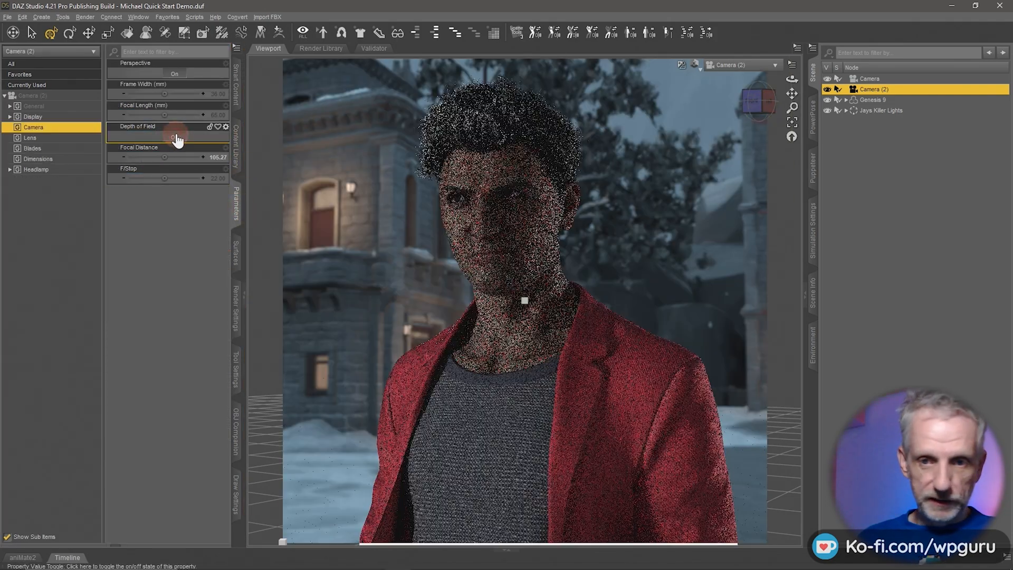
{"action": "left_click", "coordinate": [174, 136]}
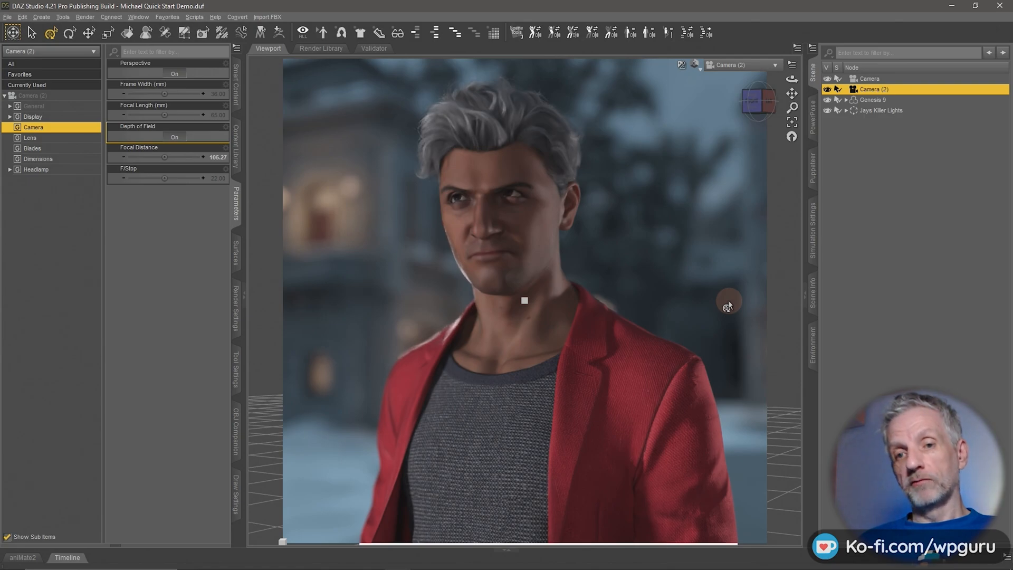
{"action": "mouse_move", "coordinate": [846, 326]}
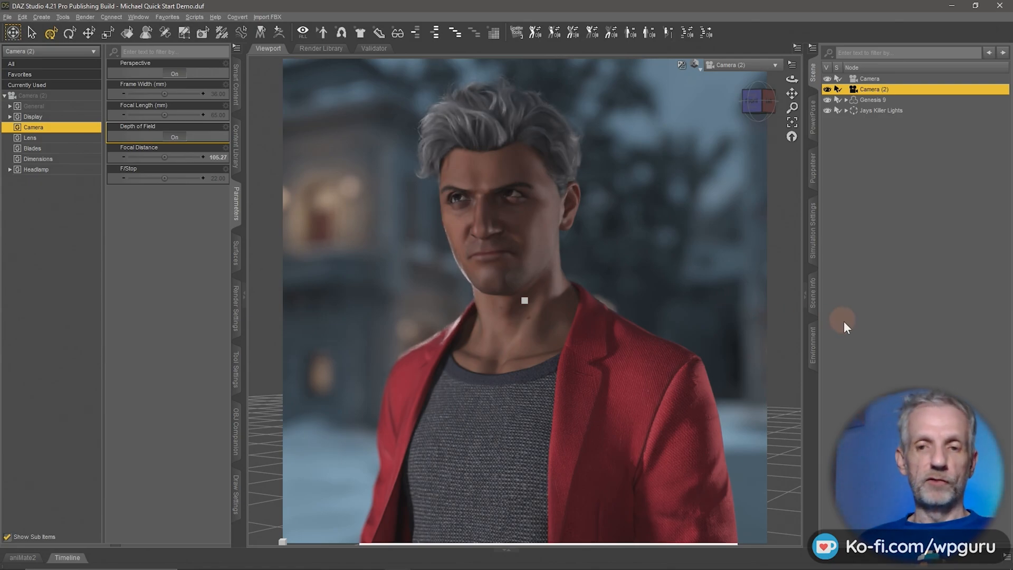
{"action": "mouse_move", "coordinate": [879, 336]}
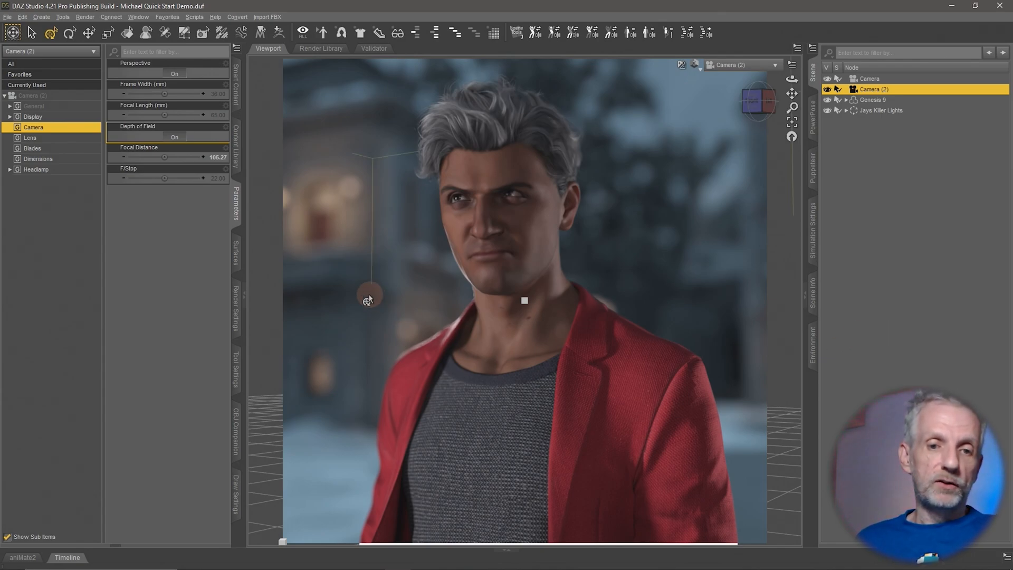
{"action": "mouse_move", "coordinate": [232, 380]}
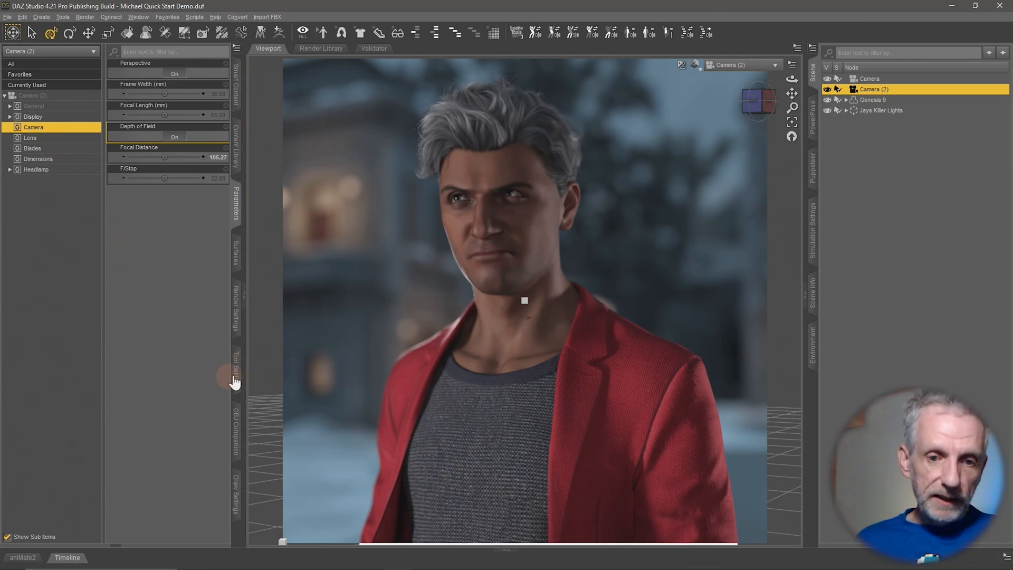
{"action": "left_click", "coordinate": [236, 312]}
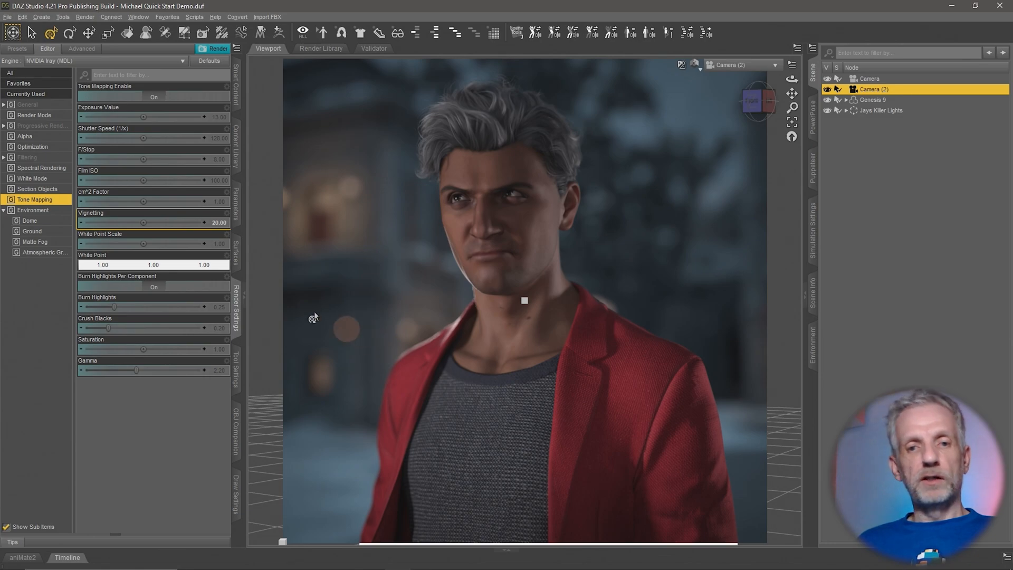